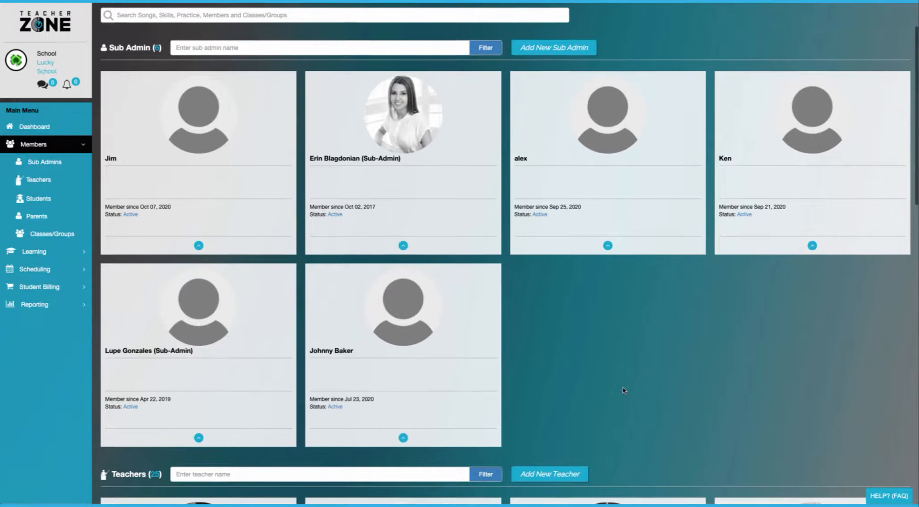
{"action": "scroll", "scroll_direction": "down", "scroll_amount": 3}
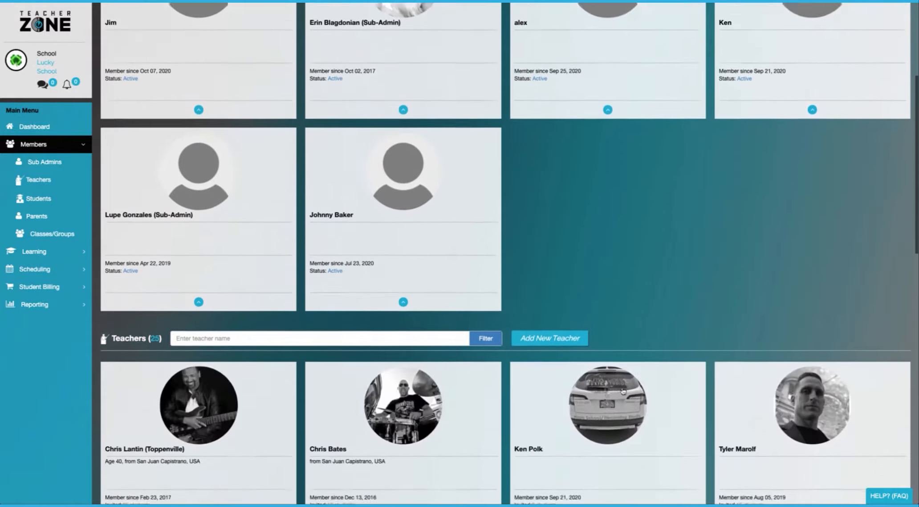
{"action": "scroll", "scroll_direction": "down", "scroll_amount": 3}
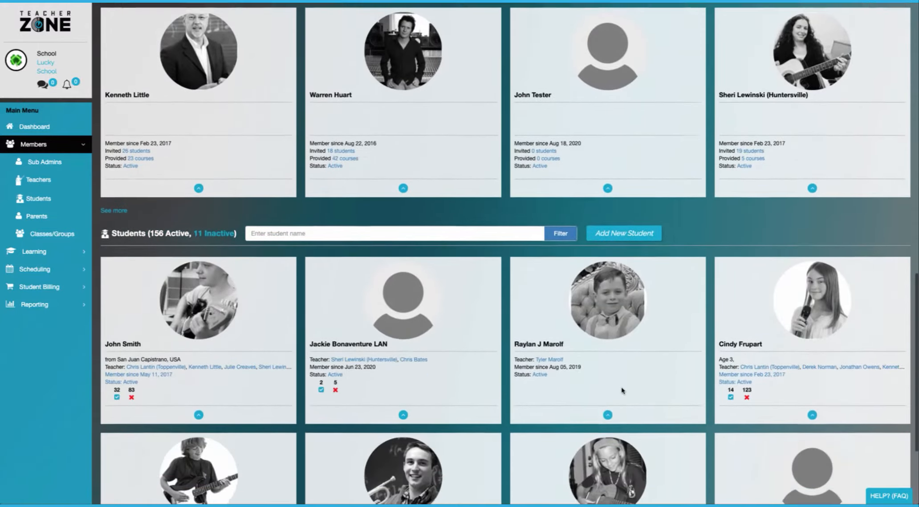
{"action": "scroll", "scroll_direction": "down", "scroll_amount": 3}
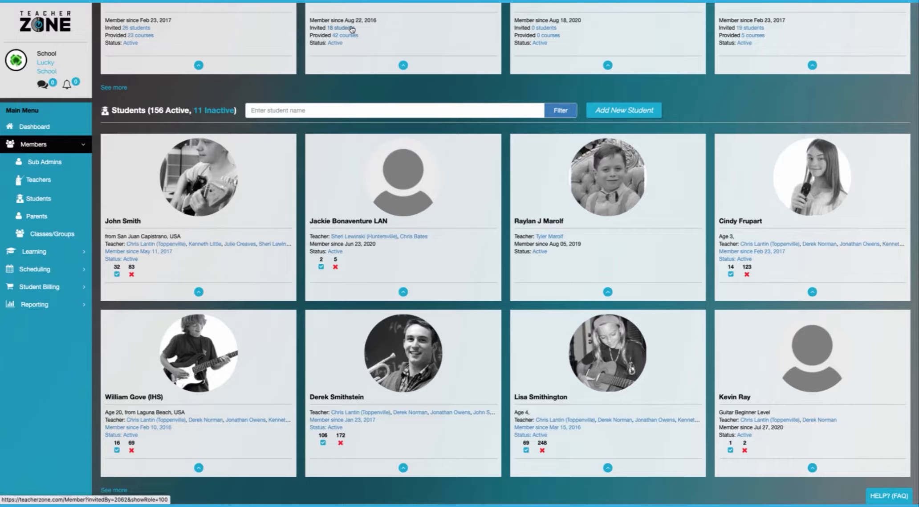
{"action": "left_click", "coordinate": [50, 213]}
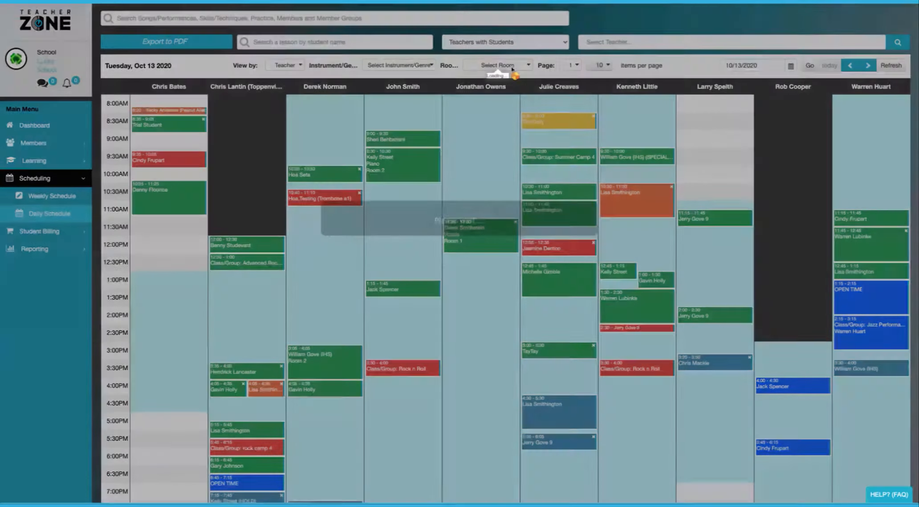
{"action": "left_click", "coordinate": [501, 65]}
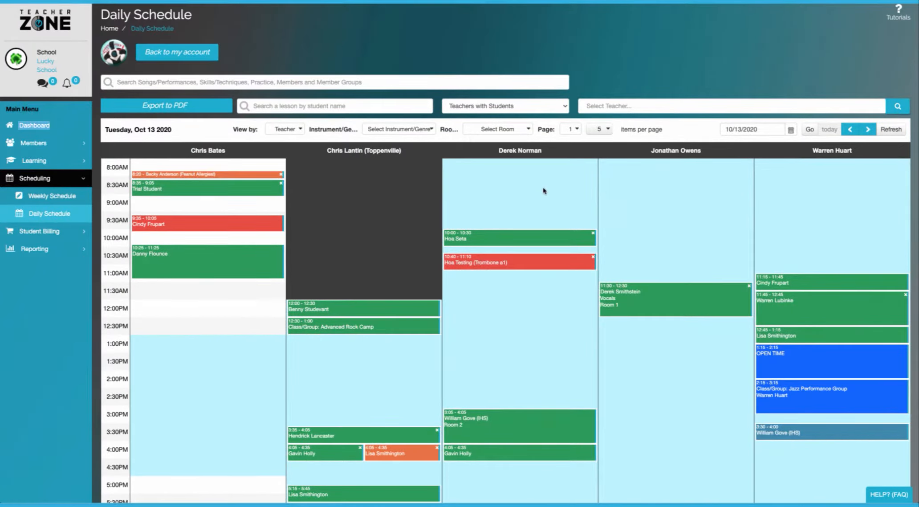
{"action": "scroll", "scroll_direction": "down", "scroll_amount": 3}
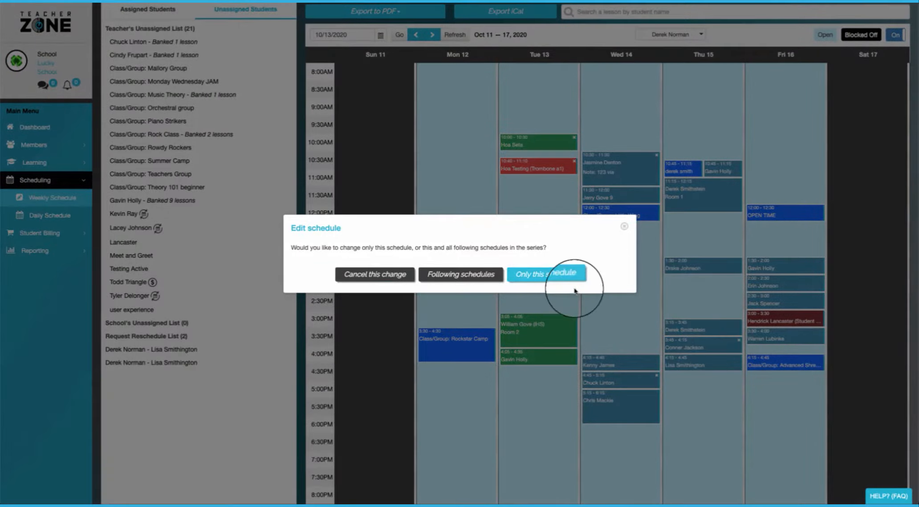
{"action": "left_click", "coordinate": [546, 273]}
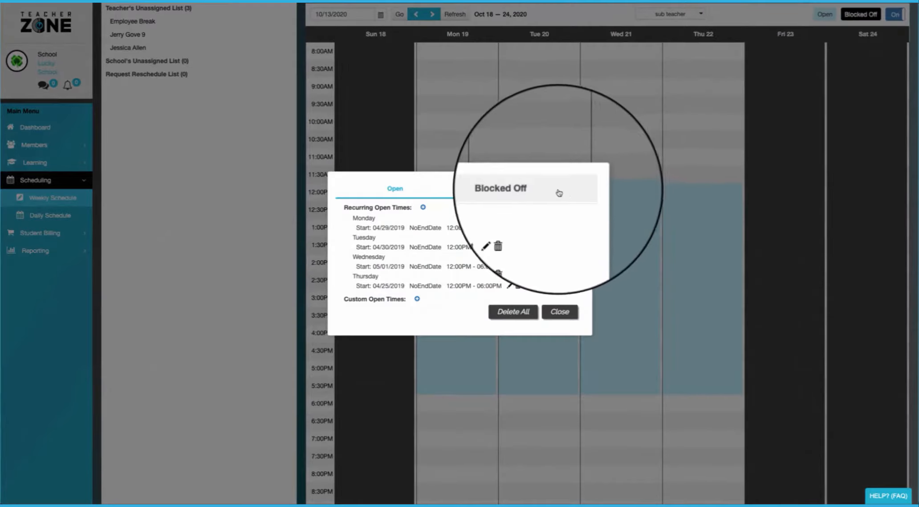
{"action": "left_click", "coordinate": [500, 187]}
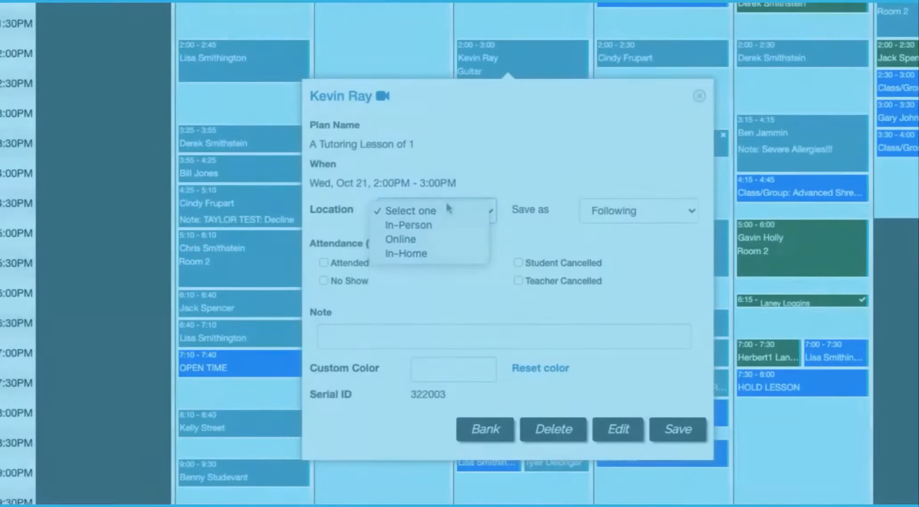
{"action": "left_click", "coordinate": [401, 240]}
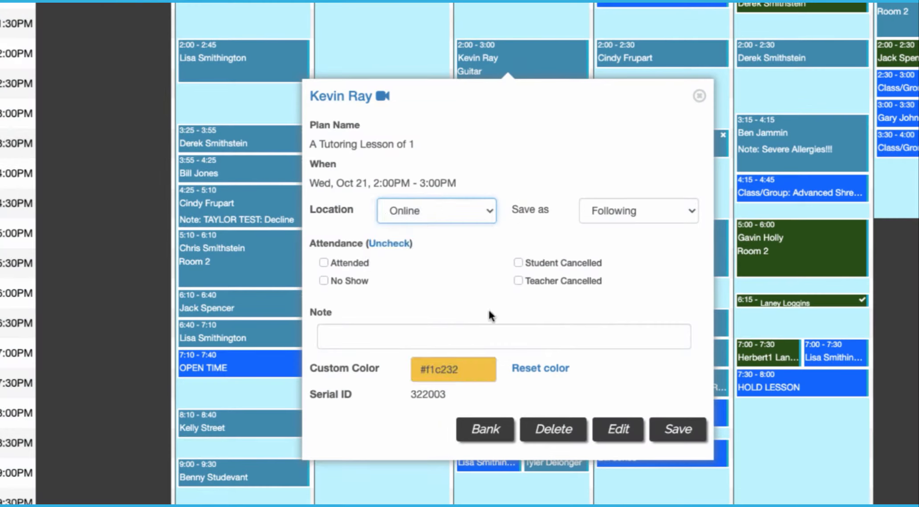
{"action": "left_click", "coordinate": [638, 211]}
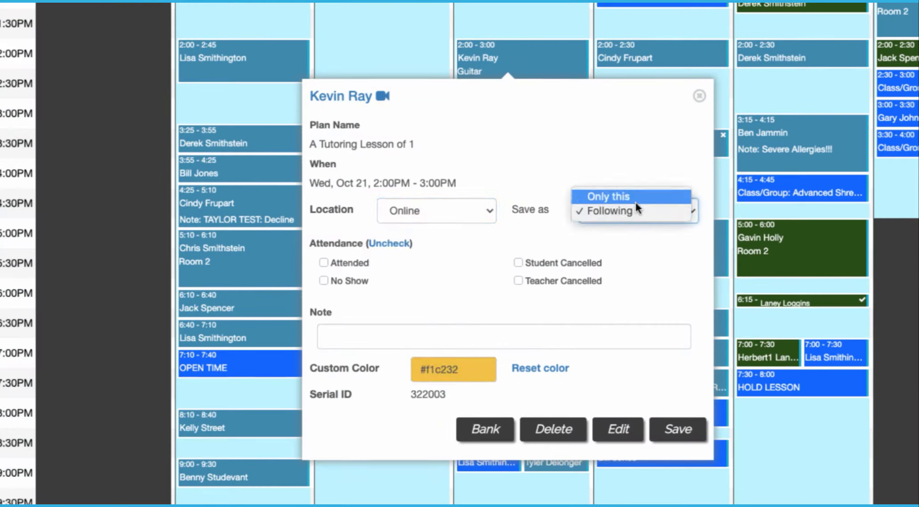
{"action": "left_click", "coordinate": [608, 196]}
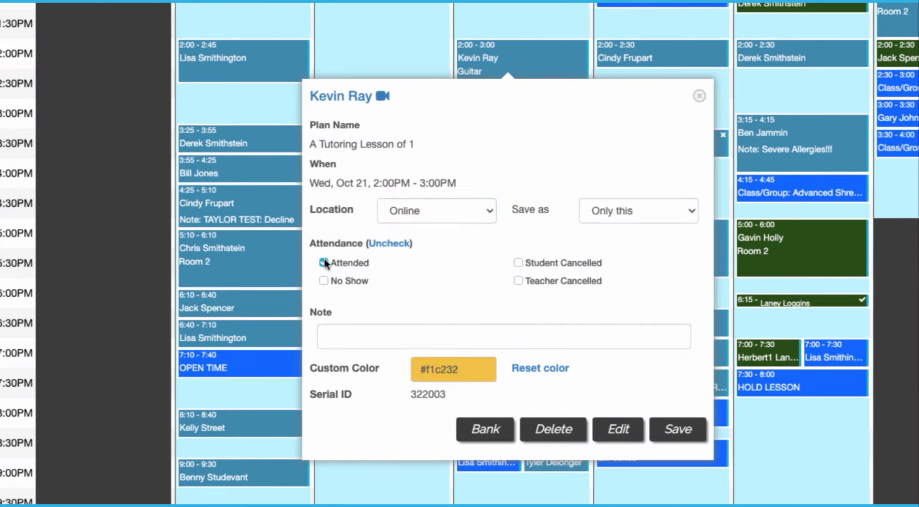
{"action": "left_click", "coordinate": [518, 262]}
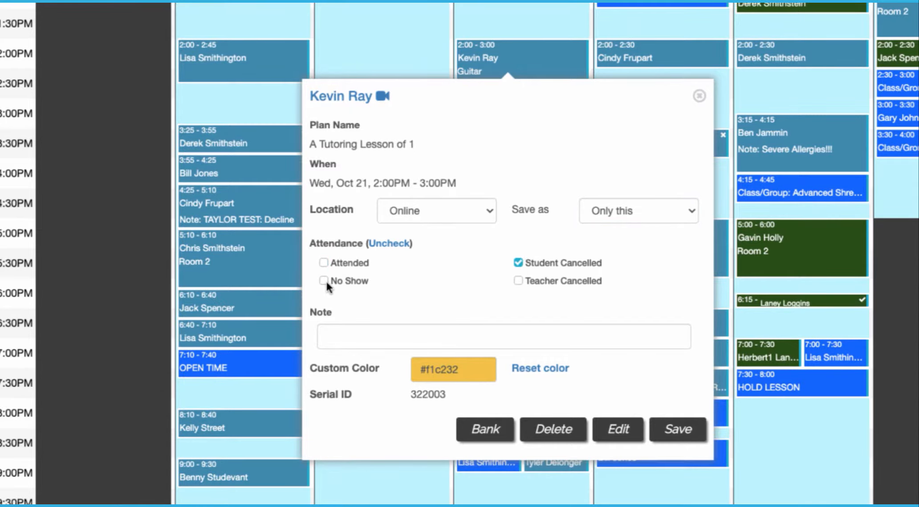
{"action": "left_click", "coordinate": [324, 262]}
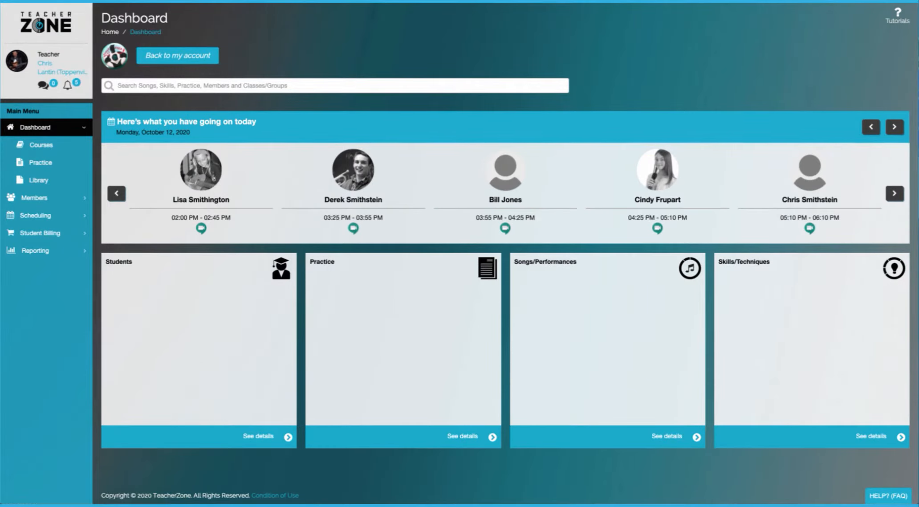
Bank Lisa Smithington's 2:00PM lesson and save Jonathan Owens as Derek Smithstein's substitute.
{"action": "left_click", "coordinate": [200, 171]}
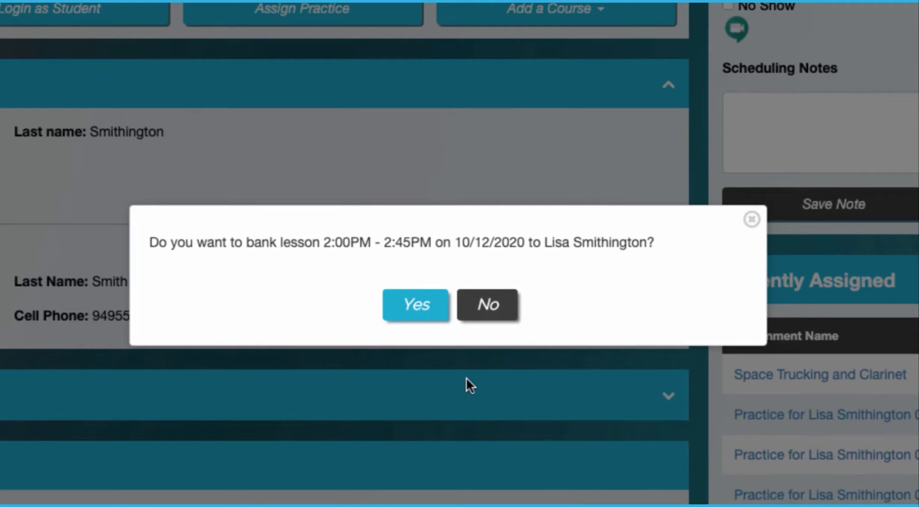
{"action": "mouse_move", "coordinate": [417, 343]}
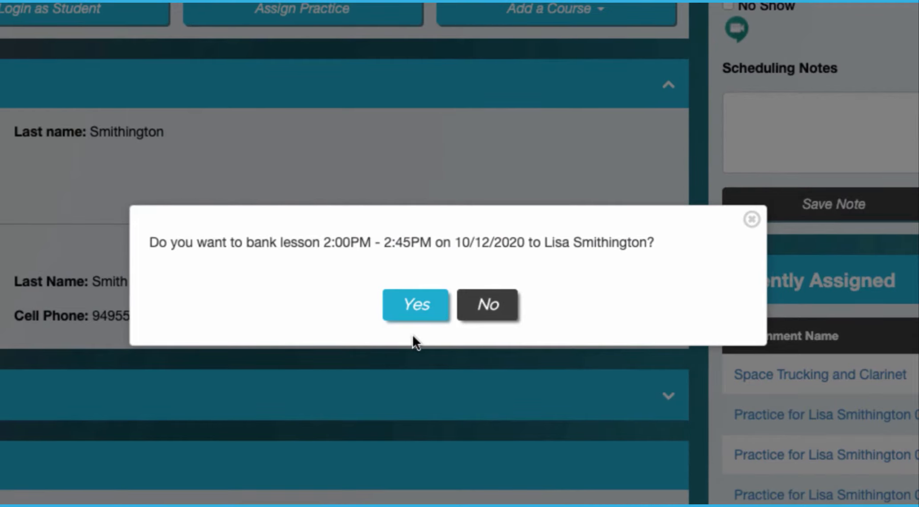
{"action": "left_click", "coordinate": [415, 304]}
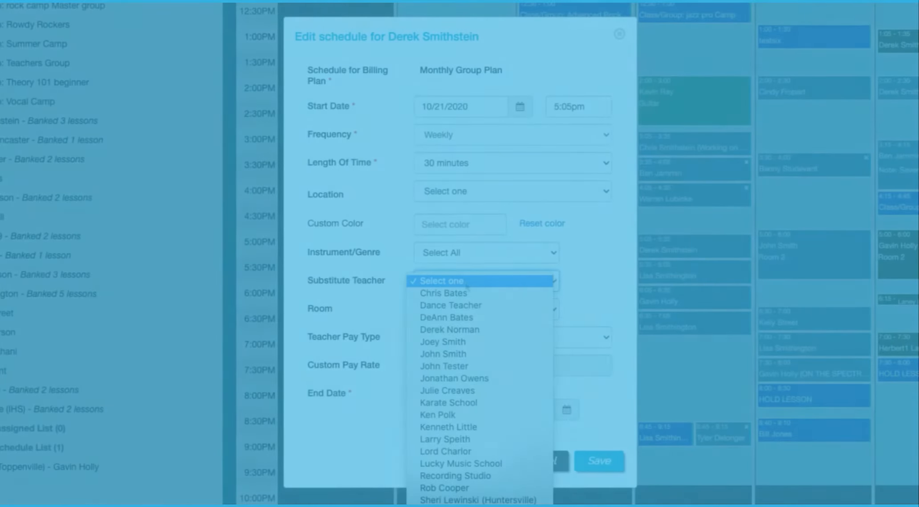
{"action": "mouse_move", "coordinate": [454, 378]}
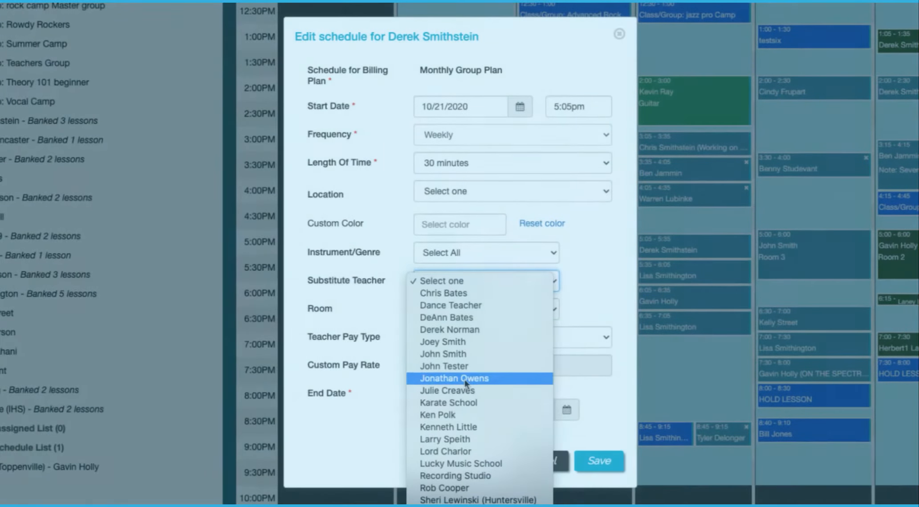
{"action": "left_click", "coordinate": [452, 378]}
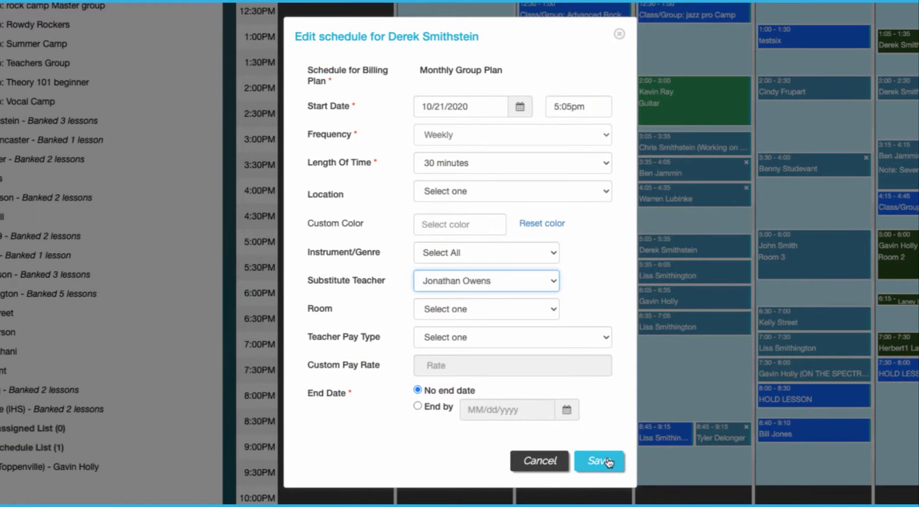
{"action": "left_click", "coordinate": [599, 460]}
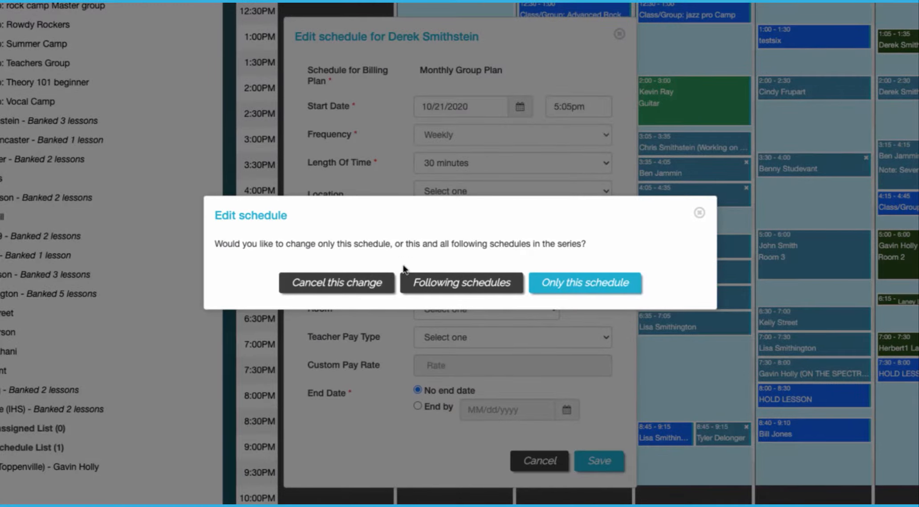
{"action": "left_click", "coordinate": [584, 283]}
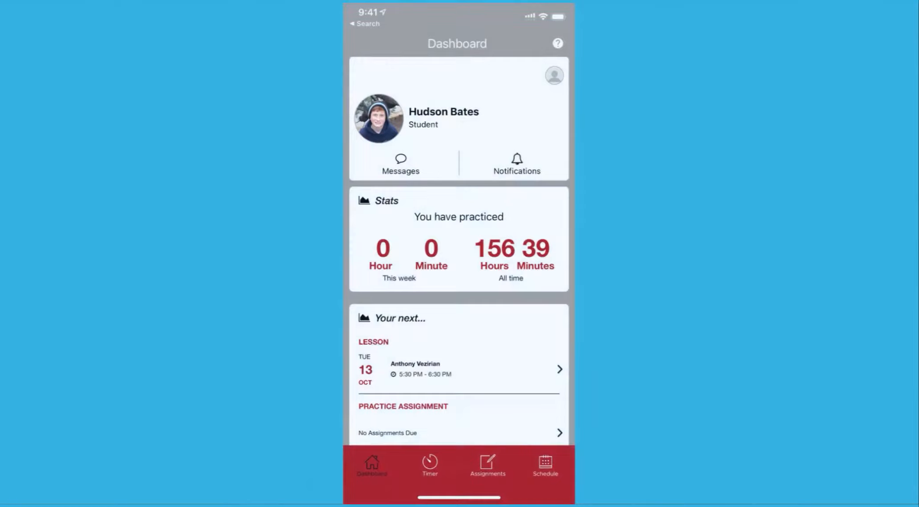
Scroll through the mobile app's Schedule tab of upcoming lessons.
{"action": "left_click", "coordinate": [545, 468]}
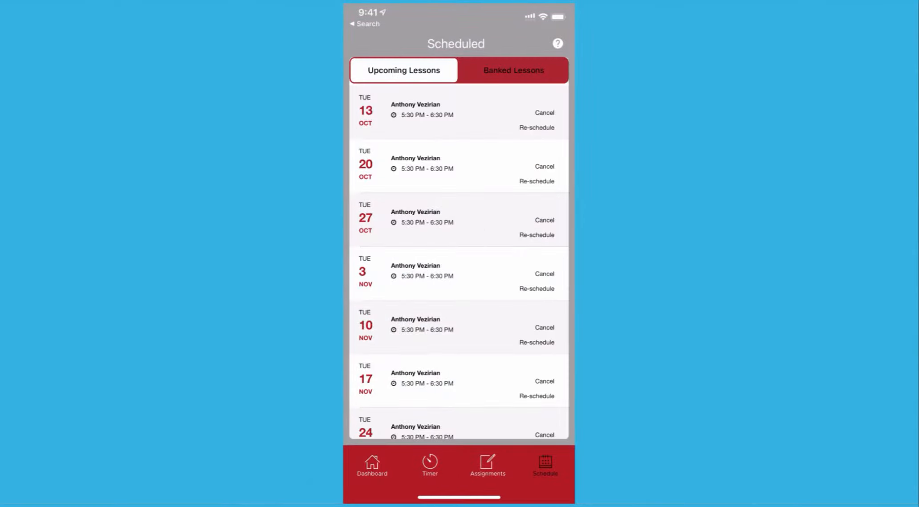
{"action": "scroll", "scroll_direction": "down", "scroll_amount": 3}
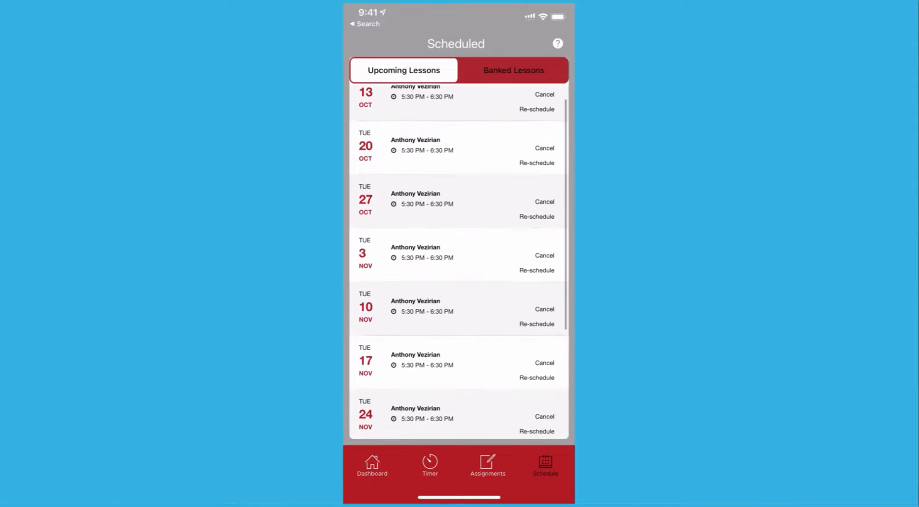
{"action": "scroll", "scroll_direction": "down", "scroll_amount": 3}
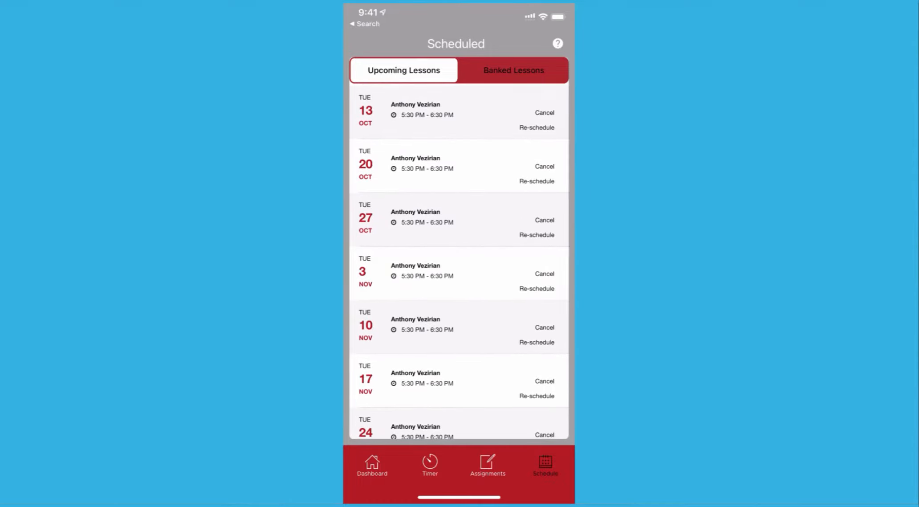
{"action": "left_click", "coordinate": [537, 127]}
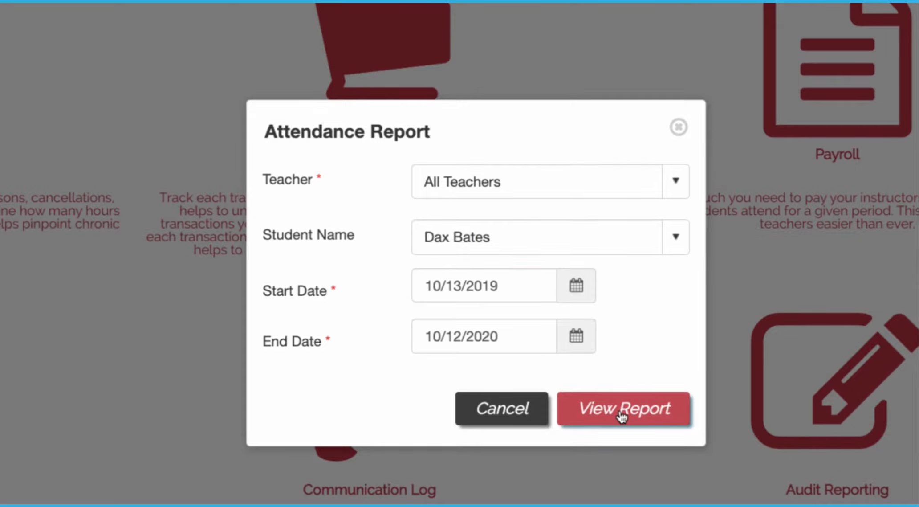
{"action": "left_click", "coordinate": [623, 408]}
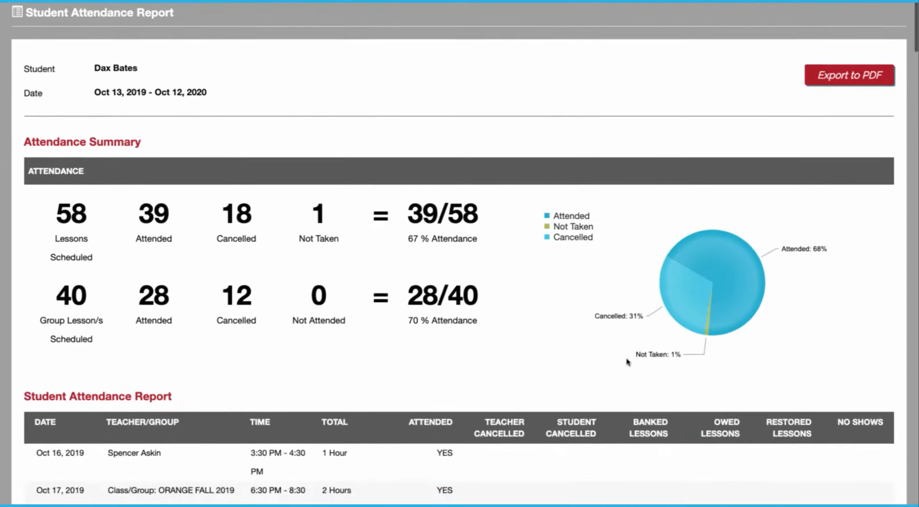
{"action": "scroll", "scroll_direction": "down", "scroll_amount": 3}
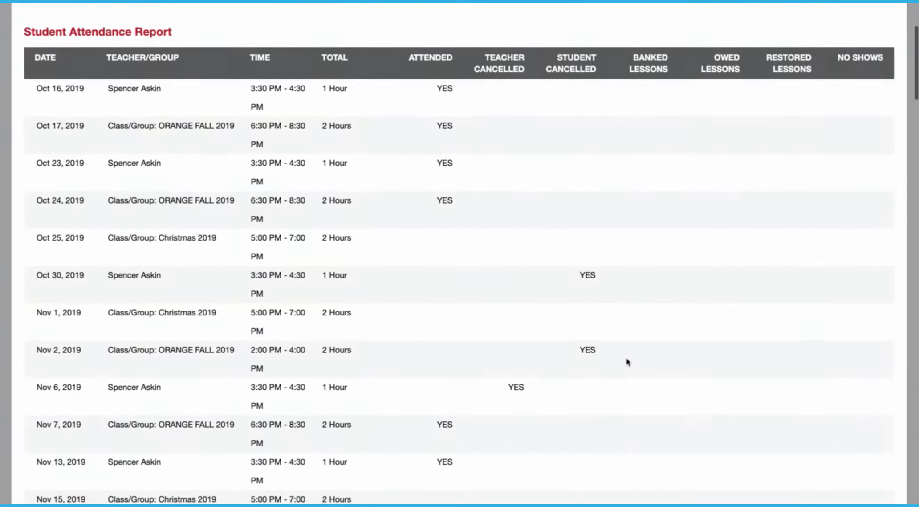
{"action": "scroll", "scroll_direction": "down", "scroll_amount": 3}
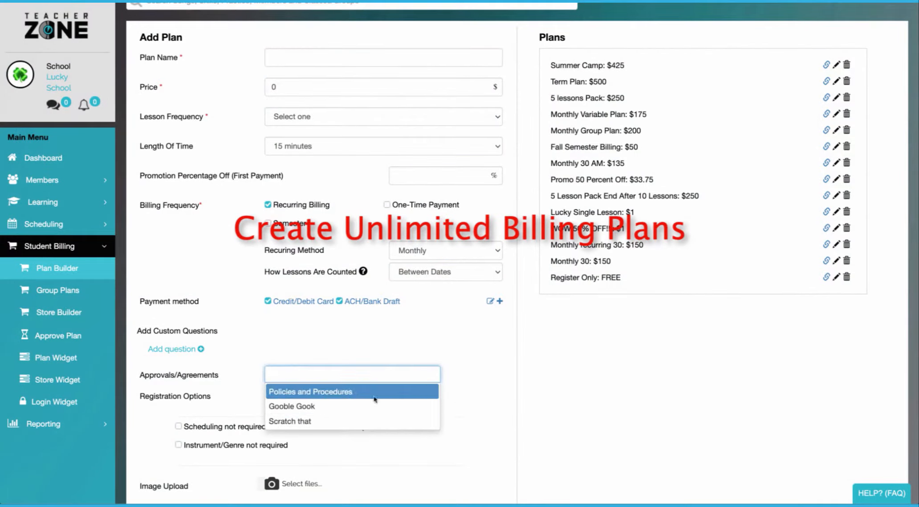
Attach the Policies and Procedures agreement to a billing plan and pick a group for a group plan.
{"action": "left_click", "coordinate": [310, 392]}
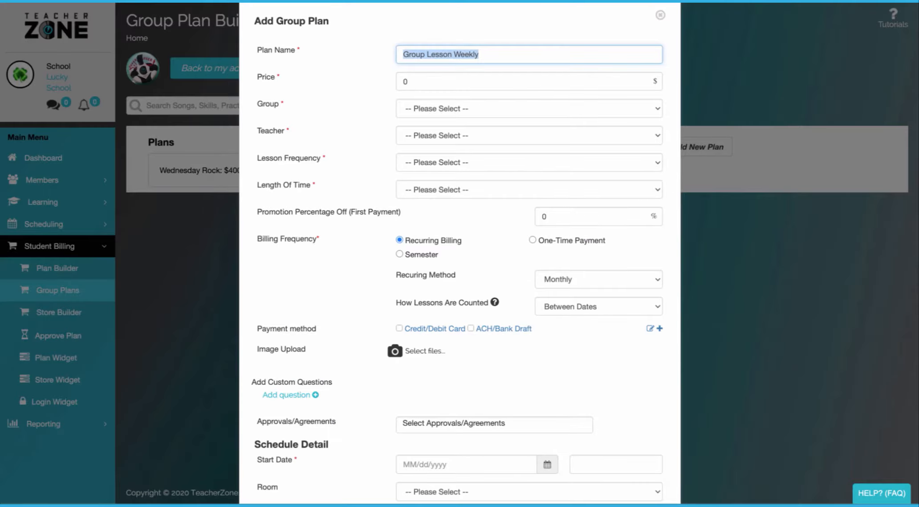
{"action": "left_click", "coordinate": [527, 108]}
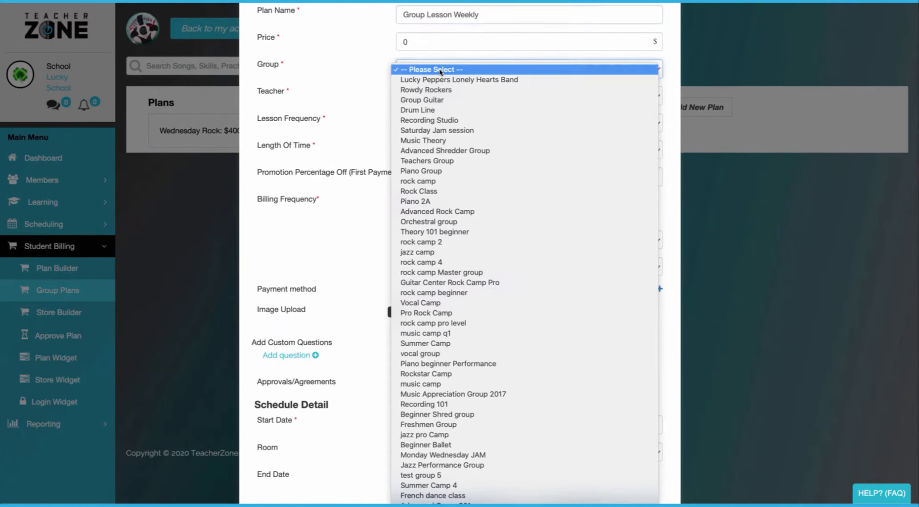
{"action": "left_click", "coordinate": [424, 139]}
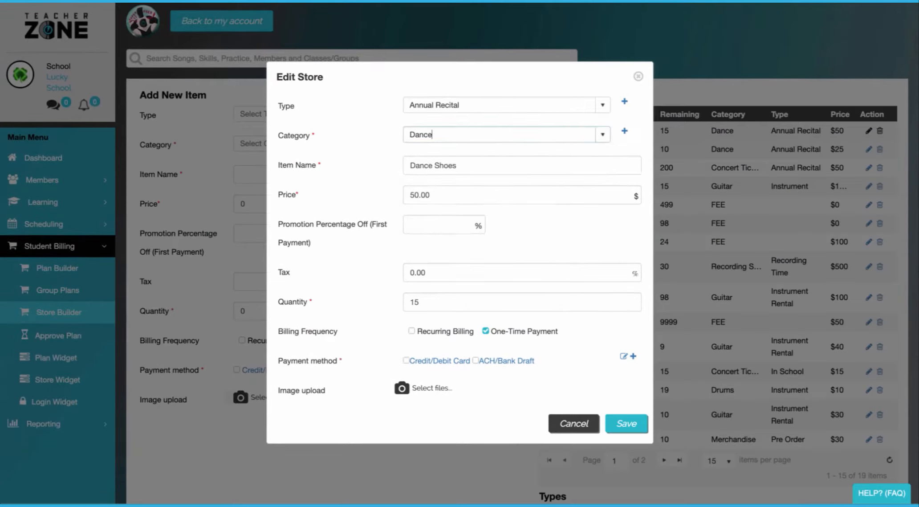
Set the Dance Shoes store item's quantity to 10000.
{"action": "left_click", "coordinate": [521, 301]}
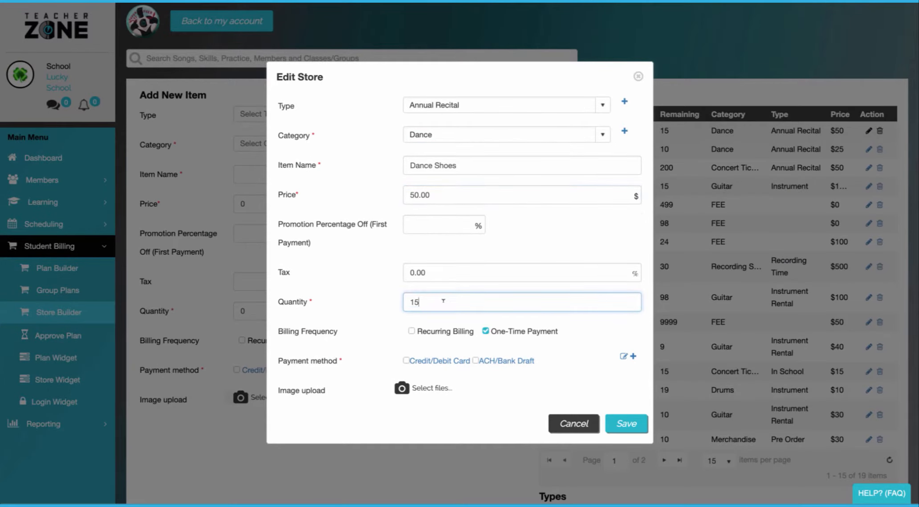
{"action": "type", "text": "10000"}
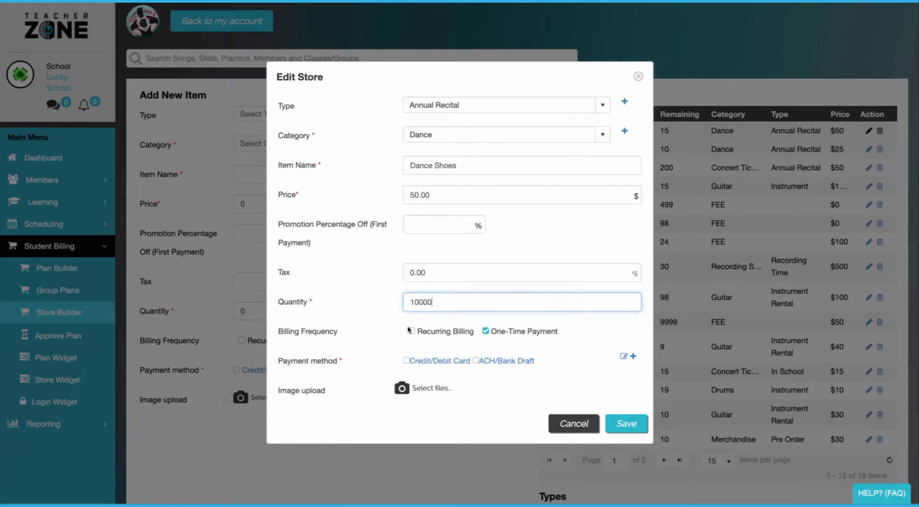
{"action": "left_click", "coordinate": [410, 331]}
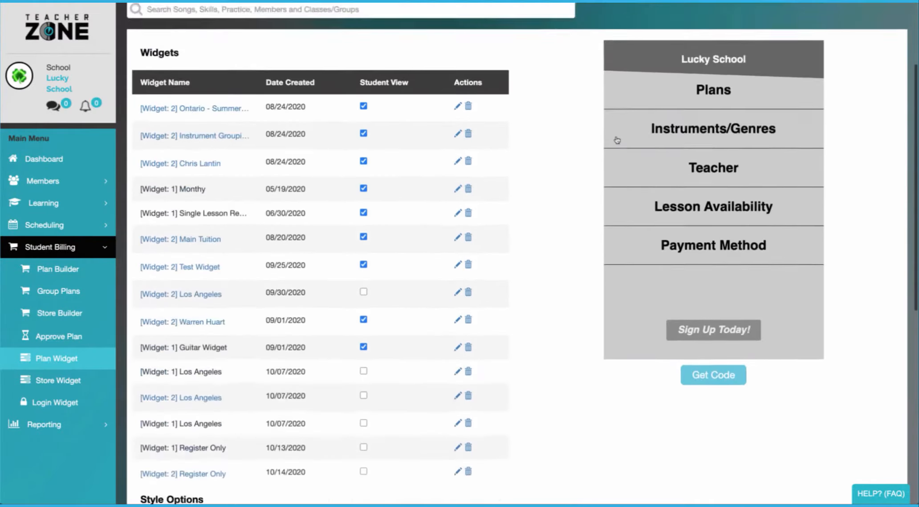
Scroll the plan widget preview and choose a teacher in its sign-up form.
{"action": "scroll", "scroll_direction": "down", "scroll_amount": 3}
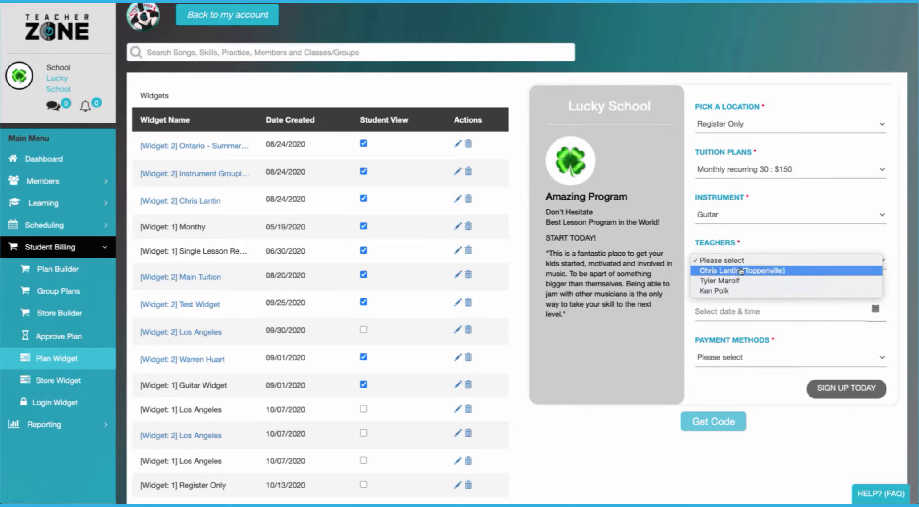
{"action": "left_click", "coordinate": [742, 270]}
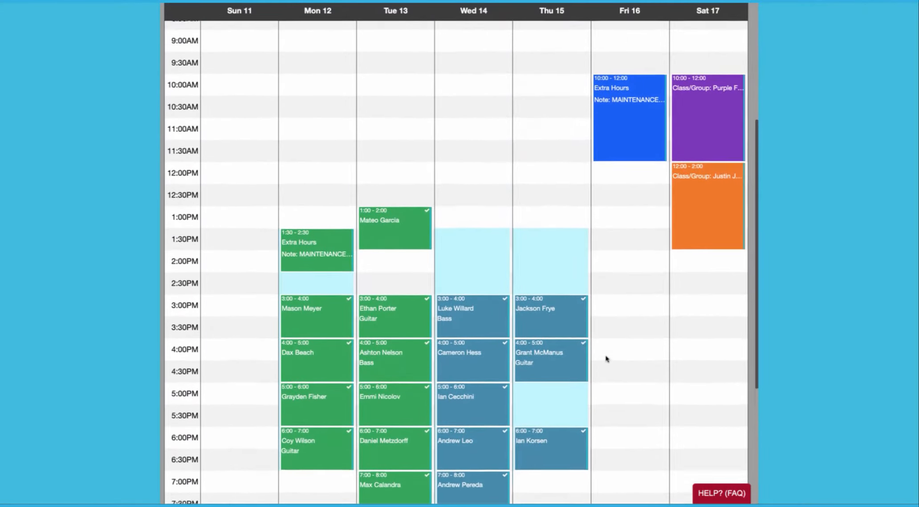
Scroll the weekly lesson calendar down through the afternoon and evening slots.
{"action": "scroll", "scroll_direction": "down", "scroll_amount": 3}
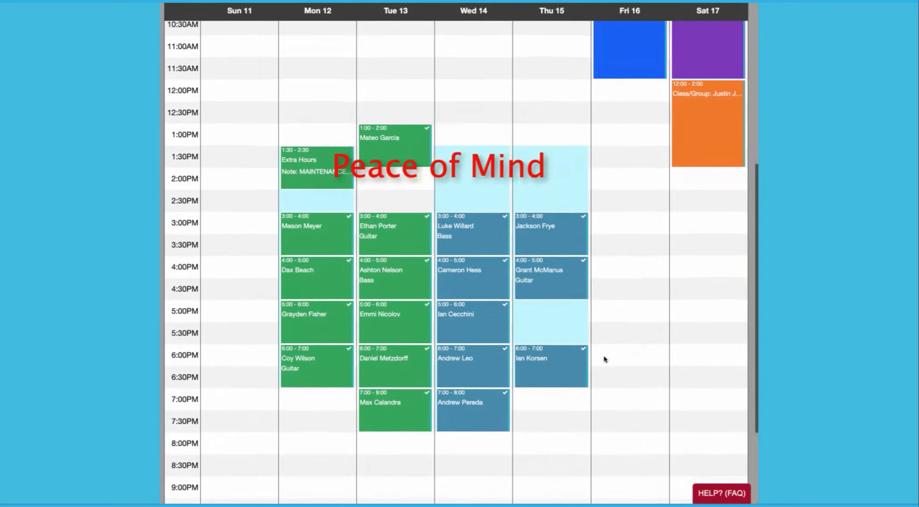
{"action": "scroll", "scroll_direction": "down", "scroll_amount": 3}
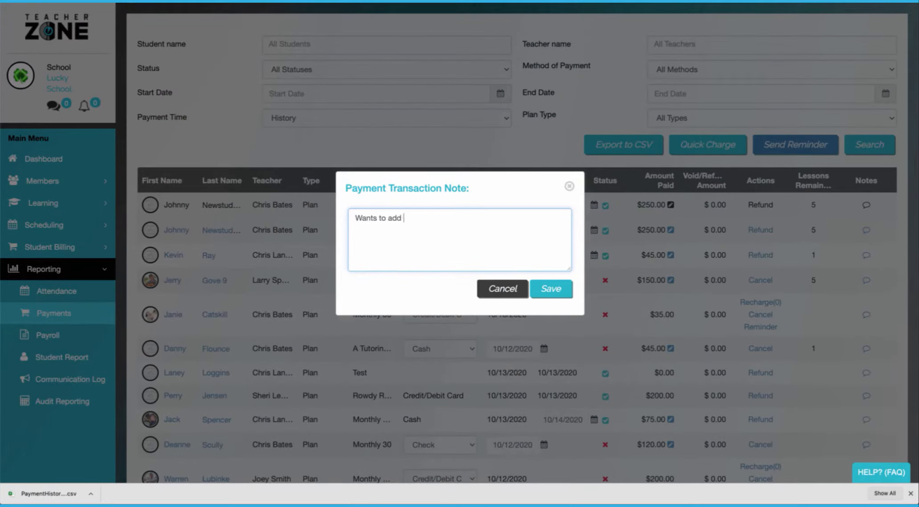
Save the note 'Wants to add a lesson this is first payme' on Johnny Newstudent's payment.
{"action": "type", "text": "a lesson this is first payme"}
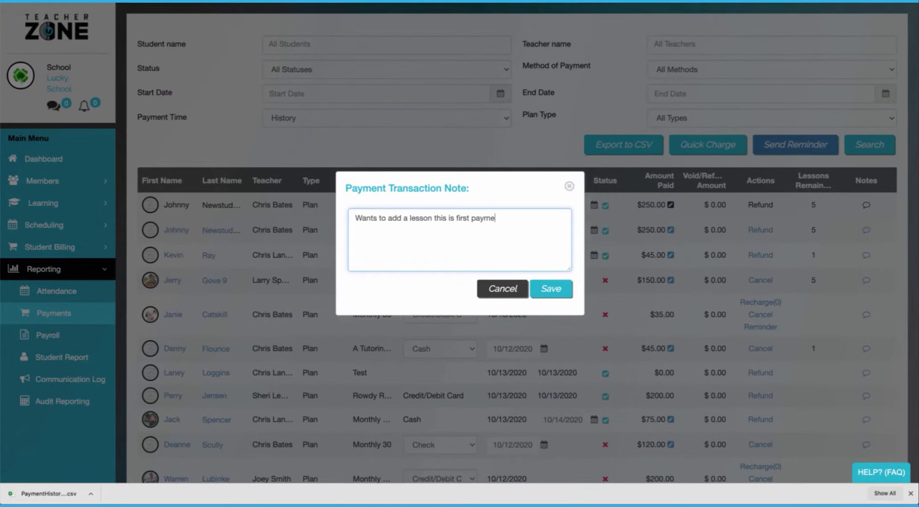
{"action": "left_click", "coordinate": [550, 288]}
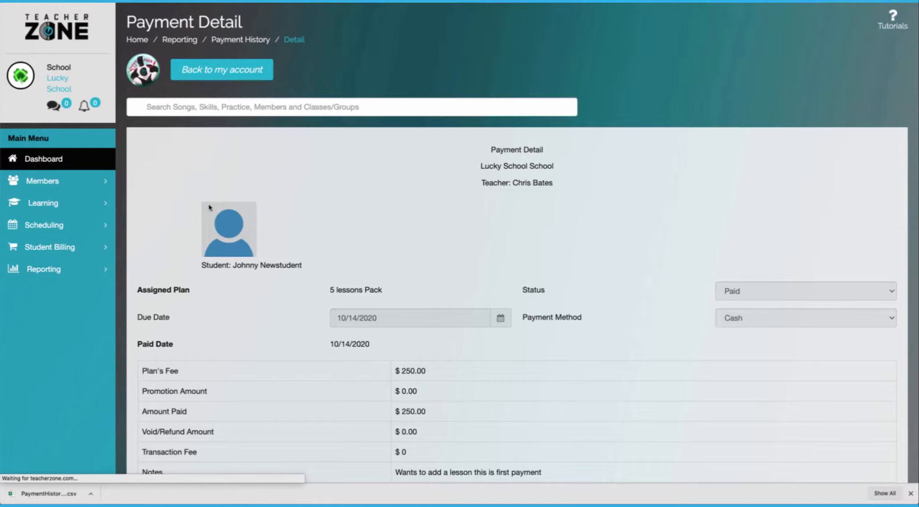
{"action": "left_click", "coordinate": [44, 268]}
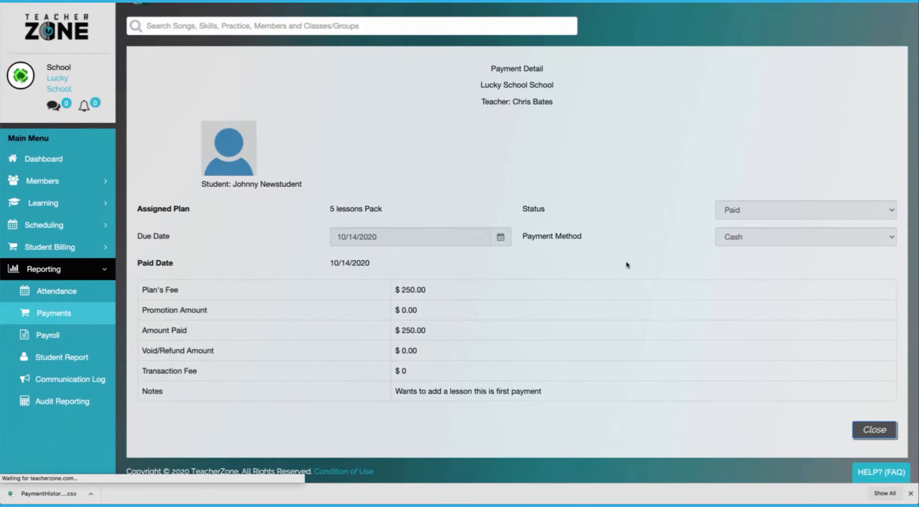
Open and scroll through the exported payment history spreadsheet.
{"action": "left_click", "coordinate": [49, 493]}
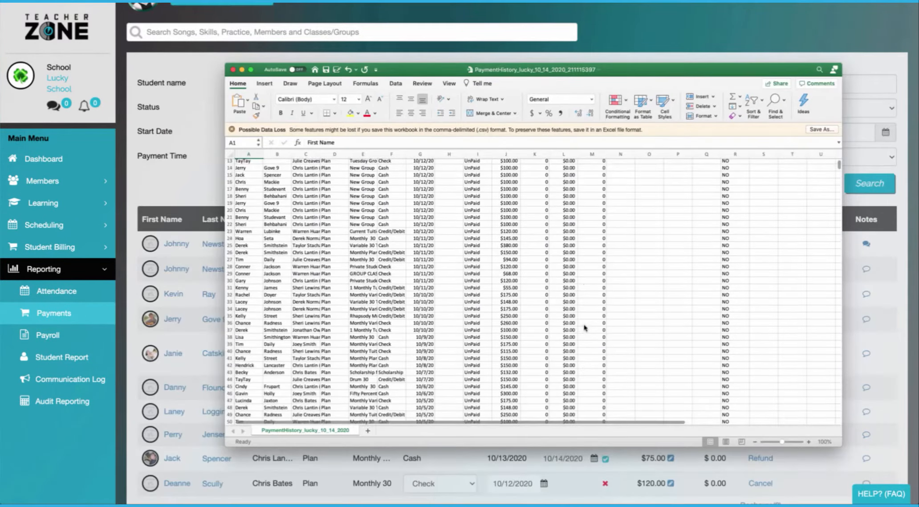
{"action": "scroll", "scroll_direction": "down", "scroll_amount": 3}
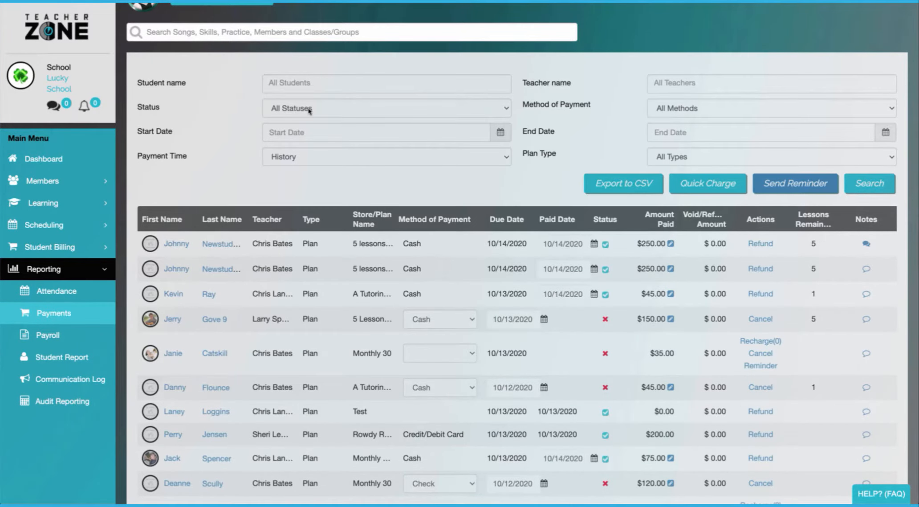
{"action": "left_click", "coordinate": [386, 108]}
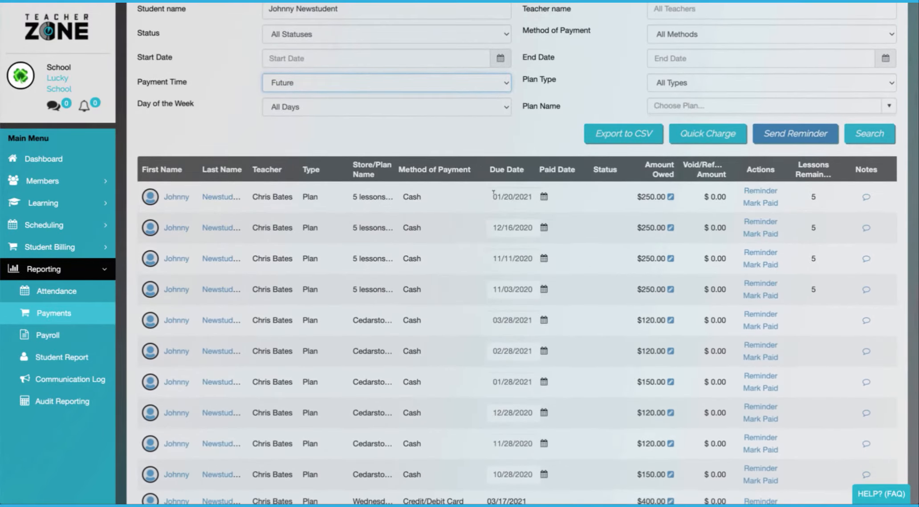
Mark the 01/20/2021 payment paid and change the 12/16/2020 amount owed to 500.
{"action": "left_click", "coordinate": [760, 202]}
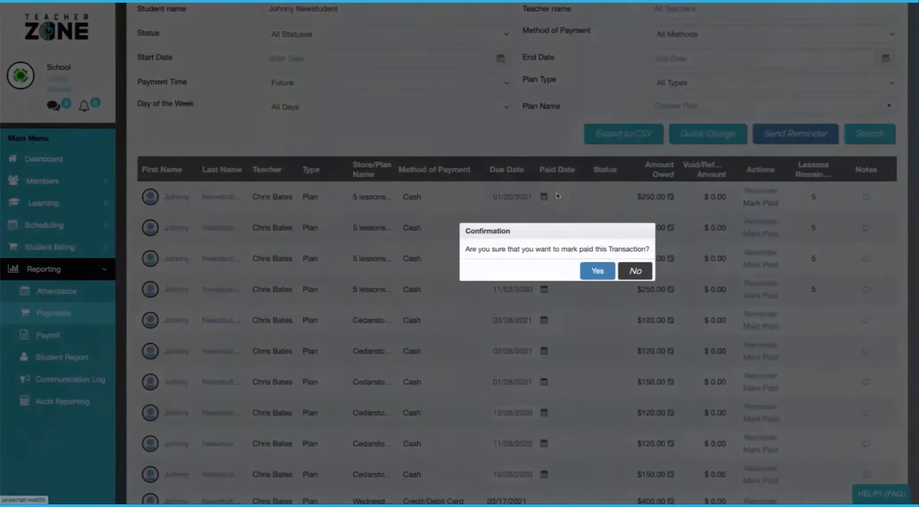
{"action": "left_click", "coordinate": [597, 271]}
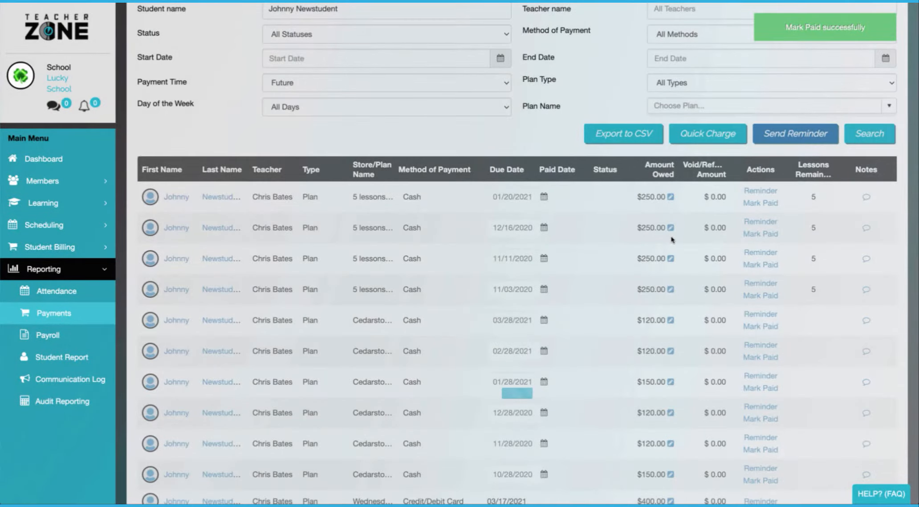
{"action": "left_click", "coordinate": [673, 193]}
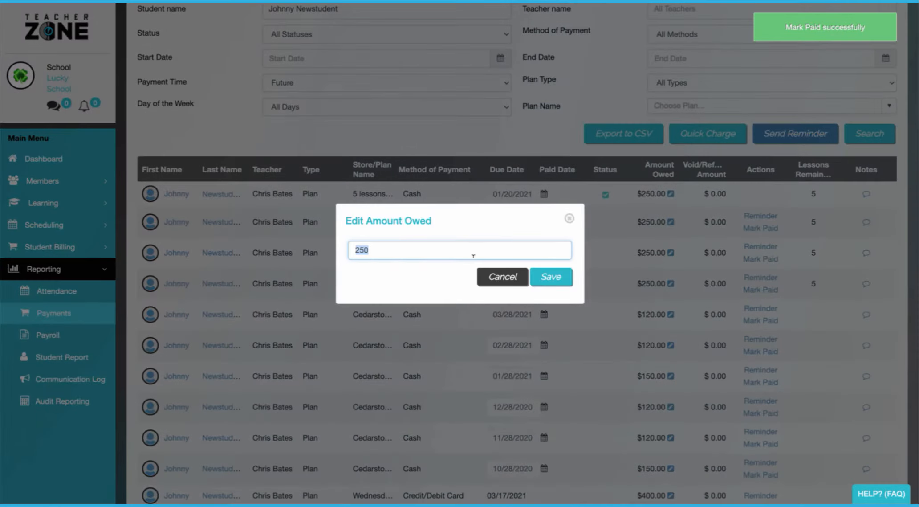
{"action": "type", "text": "500"}
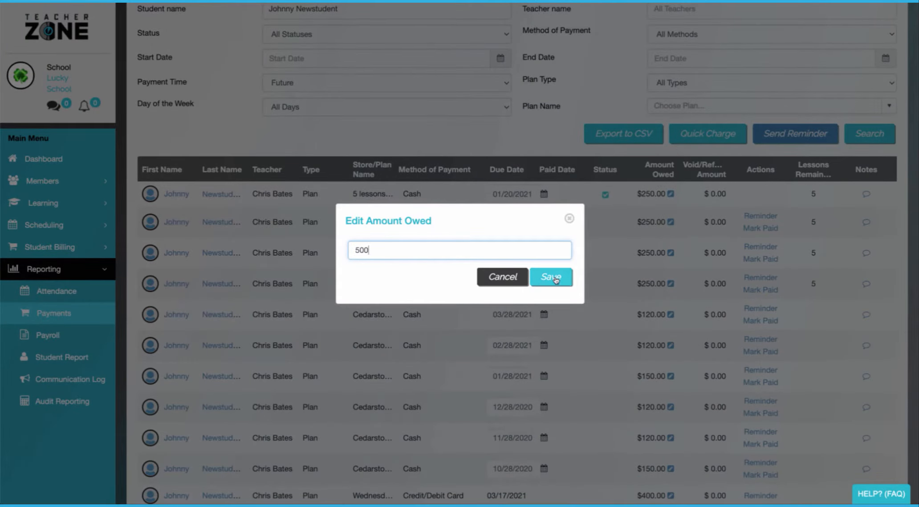
{"action": "left_click", "coordinate": [550, 277]}
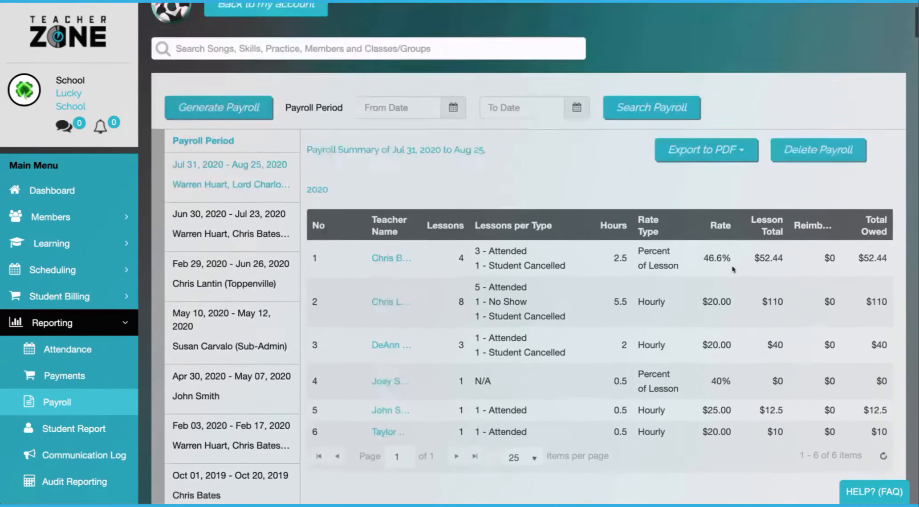
Generate Payroll for All Teachers, counting Attended and Banked lessons.
{"action": "left_click", "coordinate": [218, 108]}
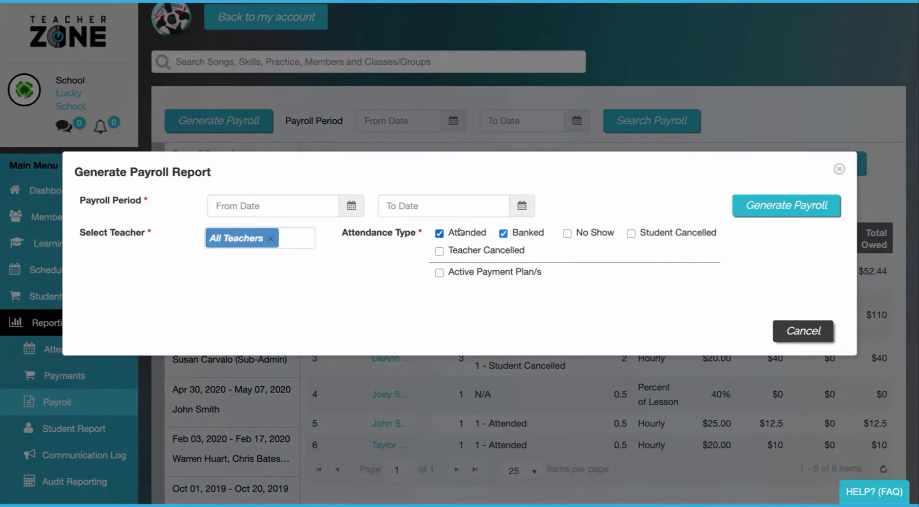
{"action": "left_click", "coordinate": [273, 206]}
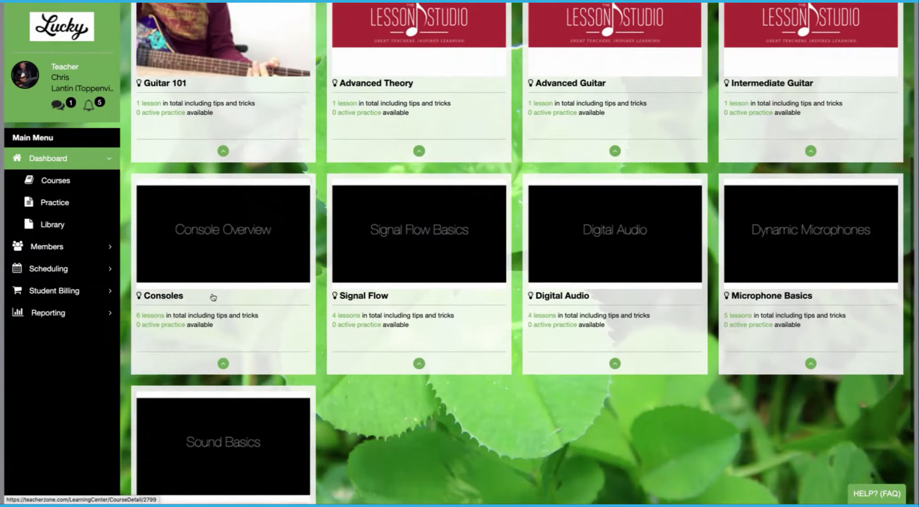
Browse the course library, then open the Practice assignments list from the Dashboard menu.
{"action": "scroll", "scroll_direction": "down", "scroll_amount": 3}
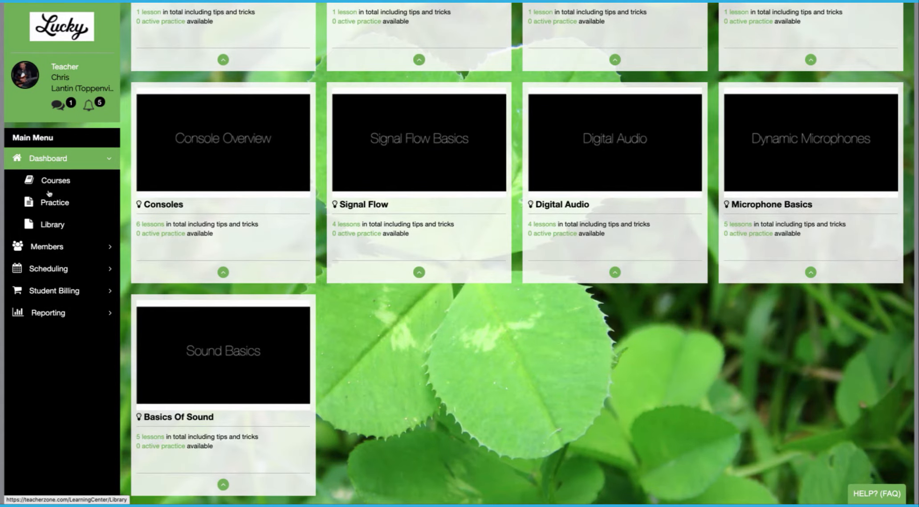
{"action": "left_click", "coordinate": [55, 202]}
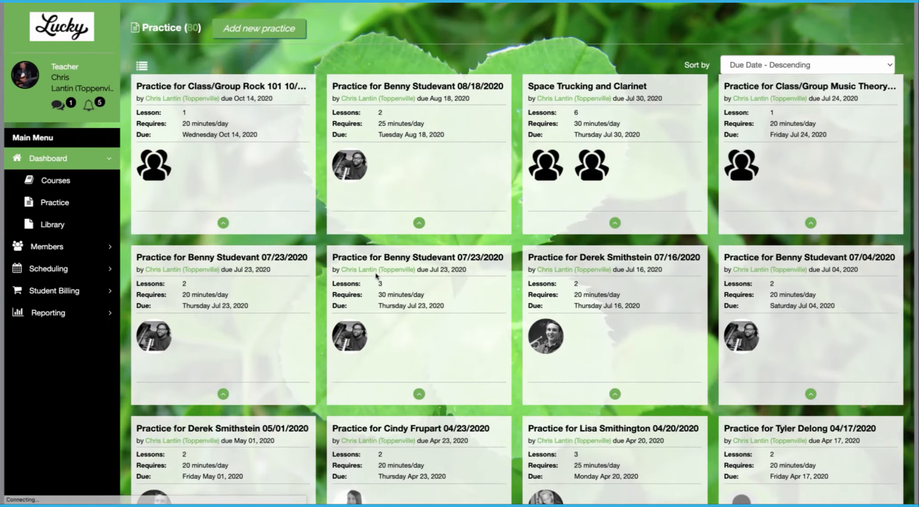
{"action": "scroll", "scroll_direction": "down", "scroll_amount": 3}
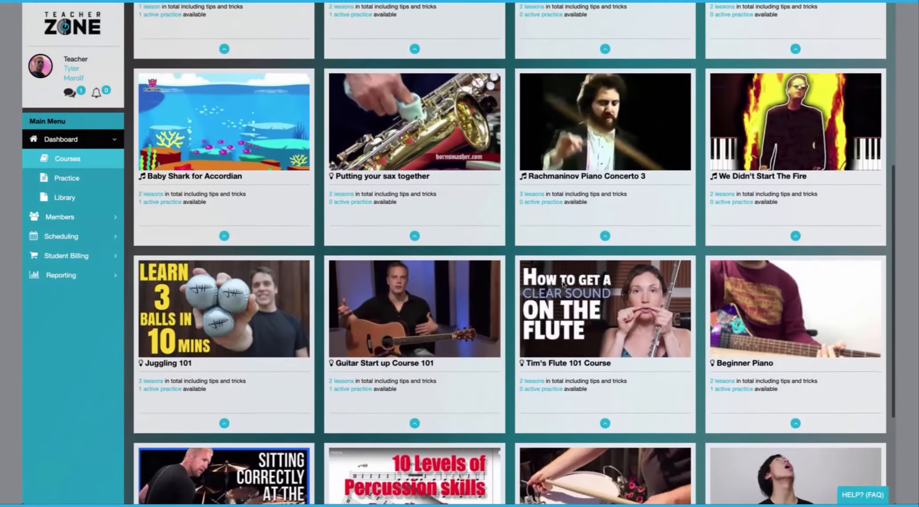
Open the Whole Lotta Love drum course and play its front-view lesson video.
{"action": "scroll", "scroll_direction": "down", "scroll_amount": 3}
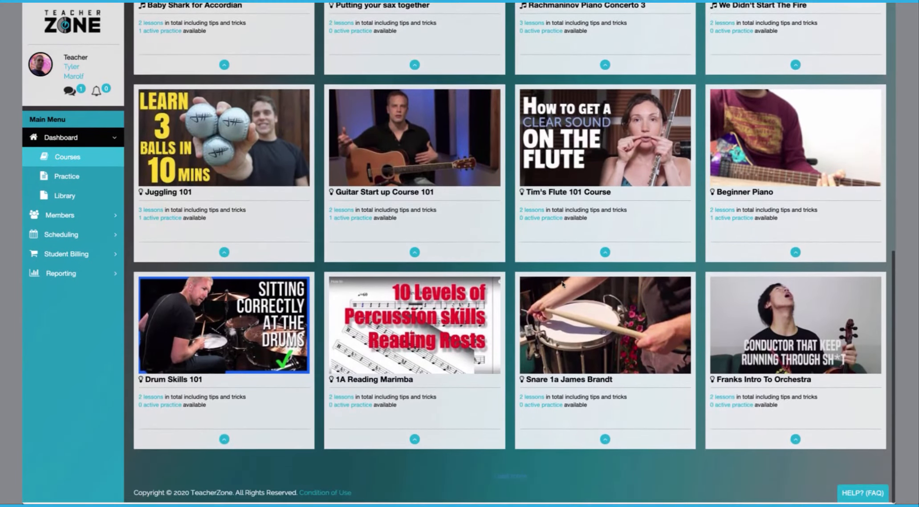
{"action": "left_click", "coordinate": [223, 325]}
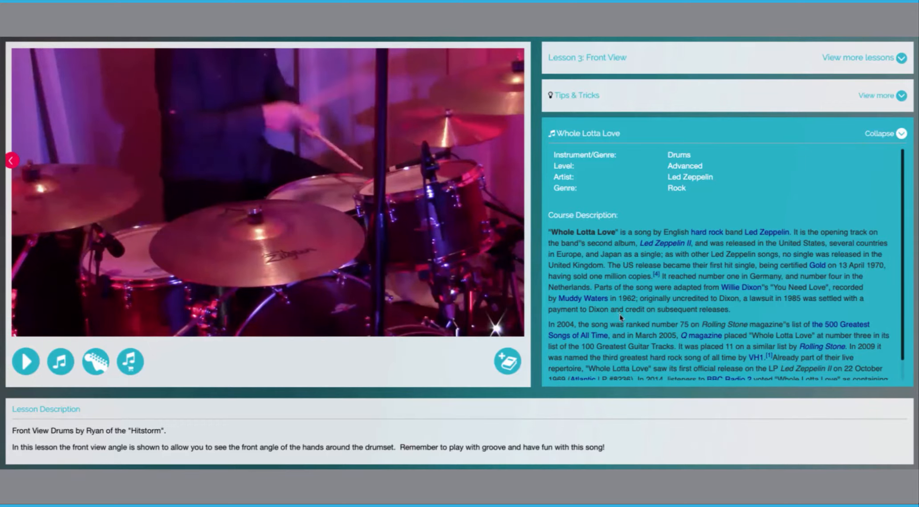
{"action": "left_click", "coordinate": [26, 361]}
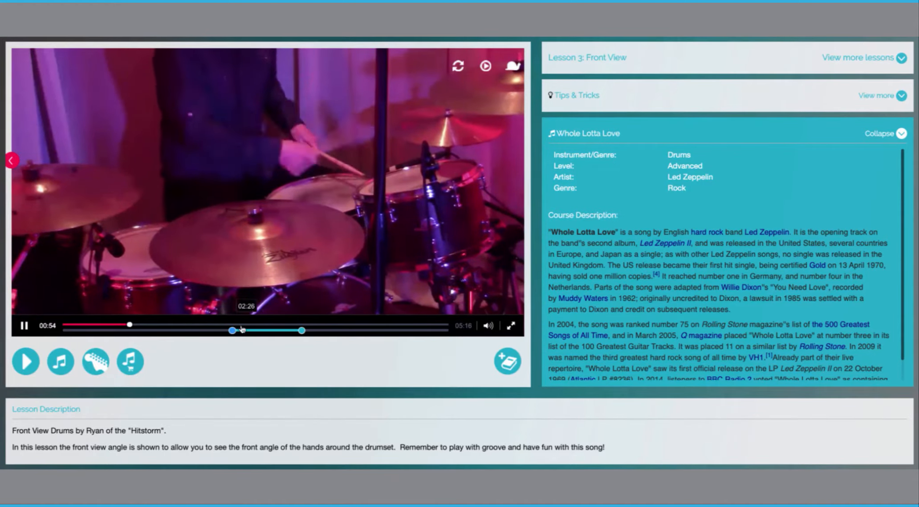
{"action": "left_click", "coordinate": [512, 66]}
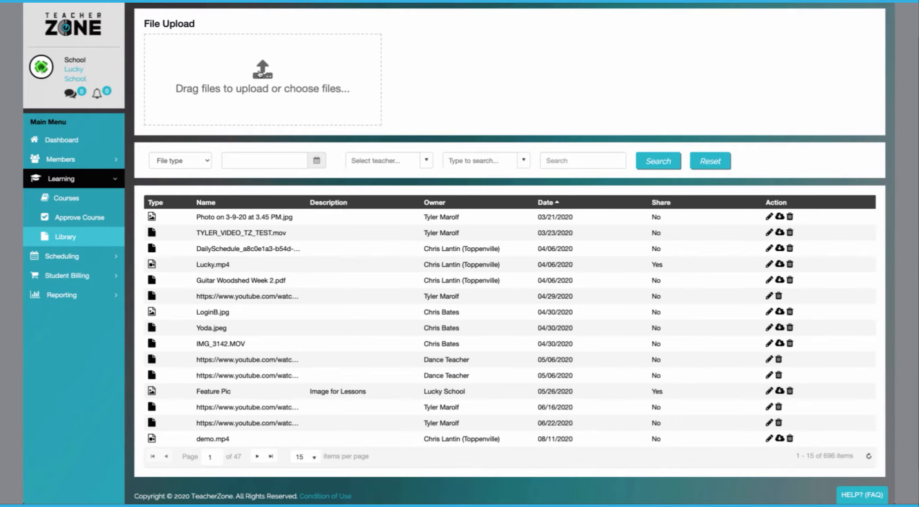
{"action": "mouse_move", "coordinate": [751, 255]}
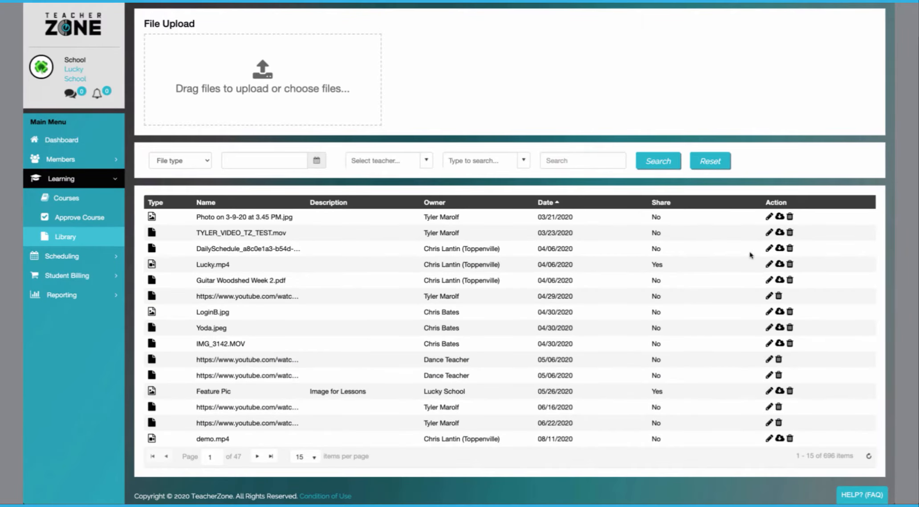
Sort files by Owner and save IMG_3142.MOV as shared with description 'Best Lesson 101 File'.
{"action": "left_click", "coordinate": [435, 202]}
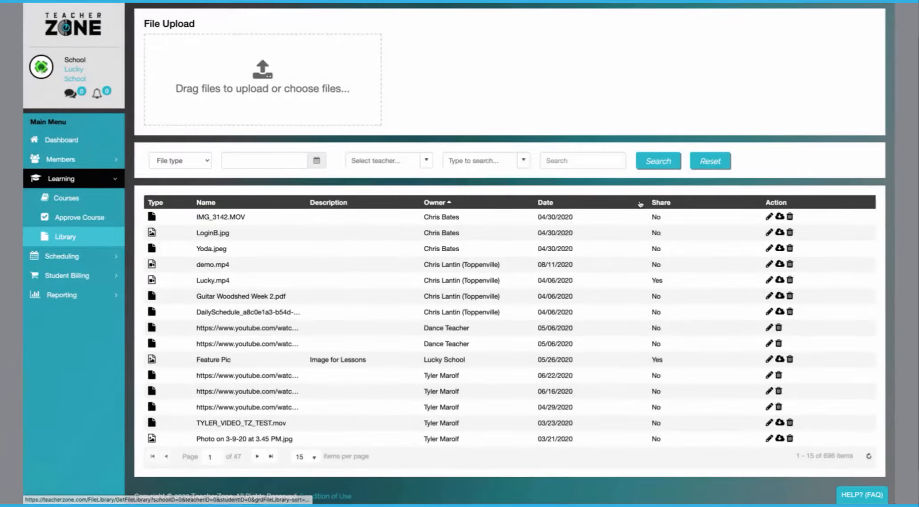
{"action": "left_click", "coordinate": [770, 217]}
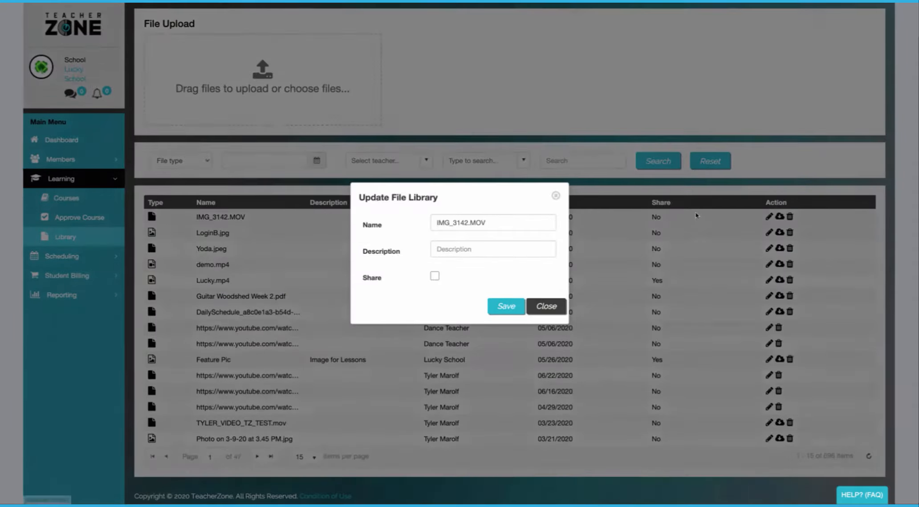
{"action": "type", "text": "Best Lesson 101 File"}
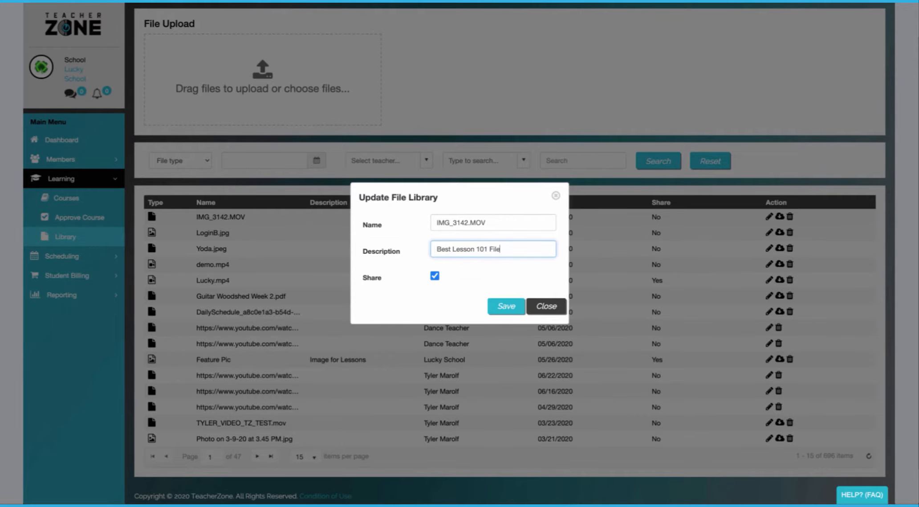
{"action": "left_click", "coordinate": [504, 306]}
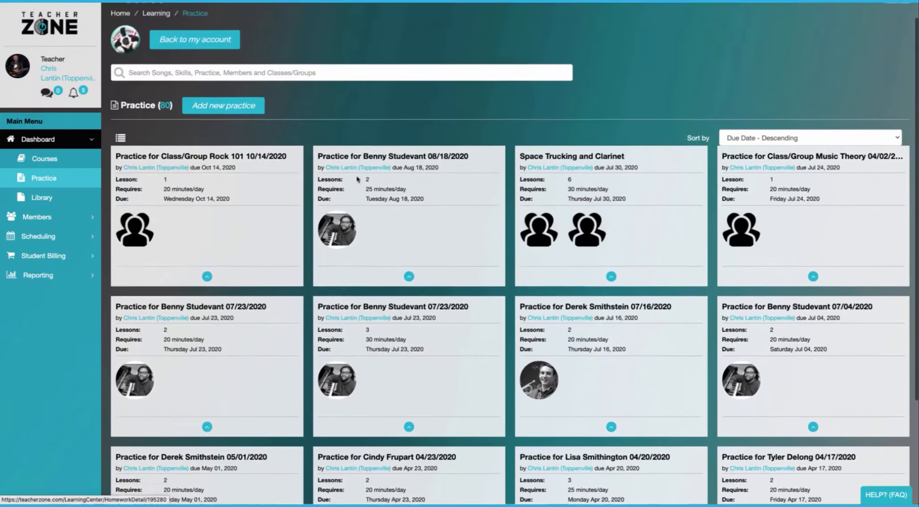
Scroll the practice assignments and switch to list view with names, due dates and required time.
{"action": "scroll", "scroll_direction": "down", "scroll_amount": 3}
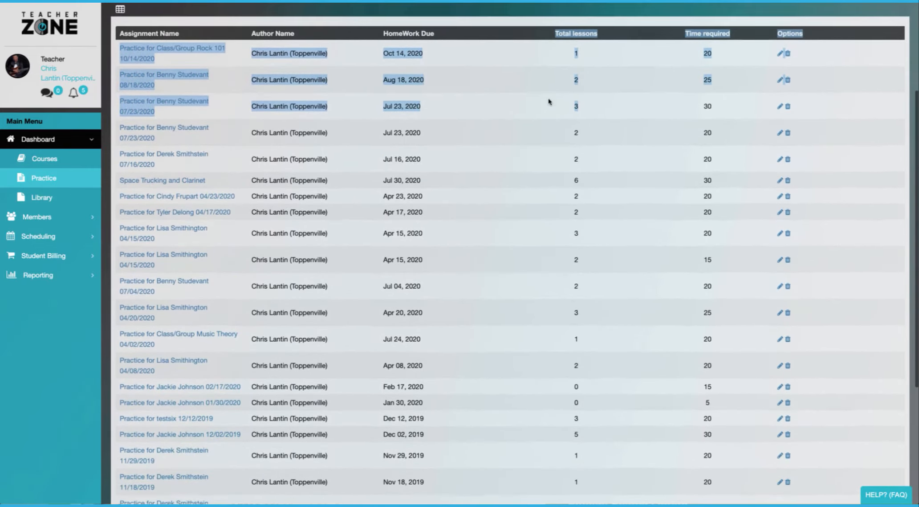
{"action": "left_click", "coordinate": [41, 198]}
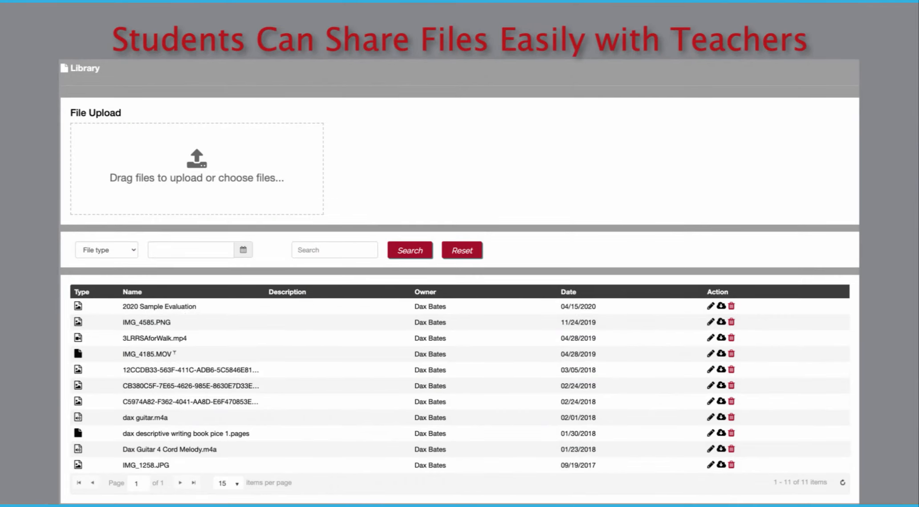
Open the student's Library page listing the files shared with teachers.
{"action": "left_click", "coordinate": [106, 249]}
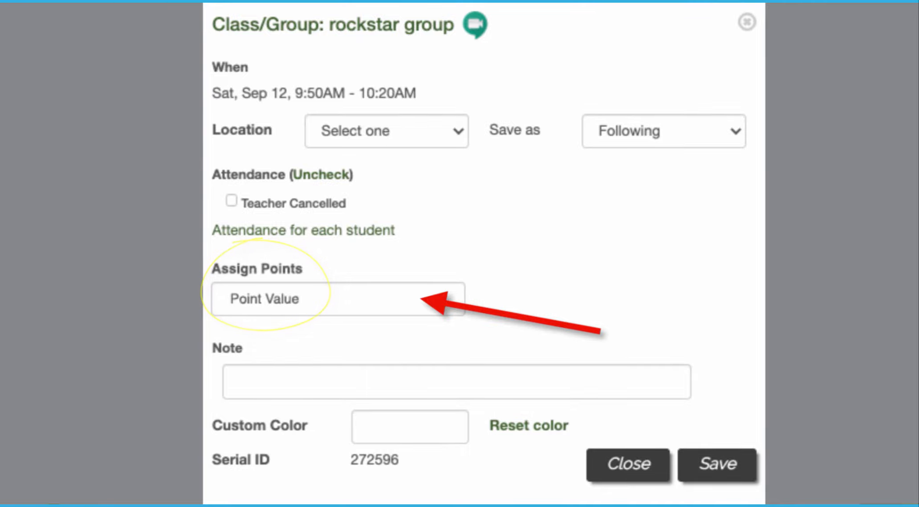
Open the rockstar group lesson from the schedule to reach its Assign Points field.
{"action": "left_click", "coordinate": [627, 466]}
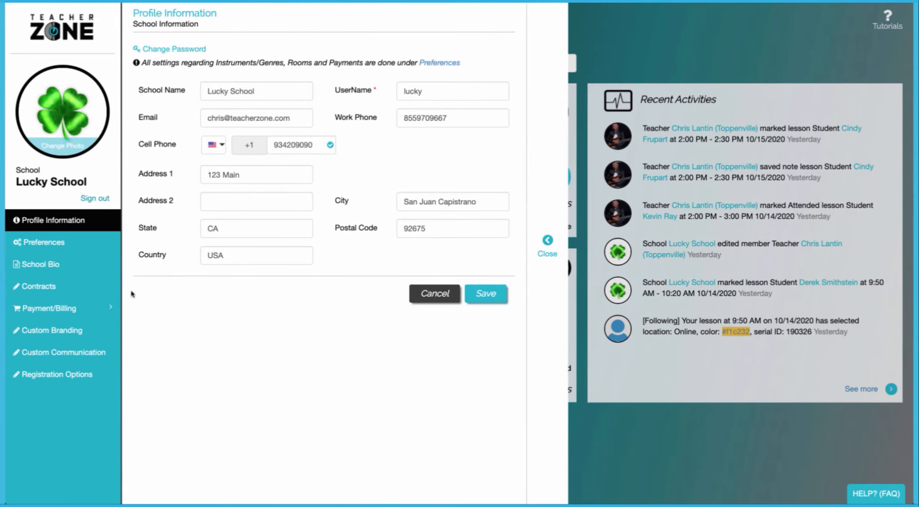
In Custom Branding, apply the Lucky logo and save the green-black clover theme.
{"action": "left_click", "coordinate": [52, 330]}
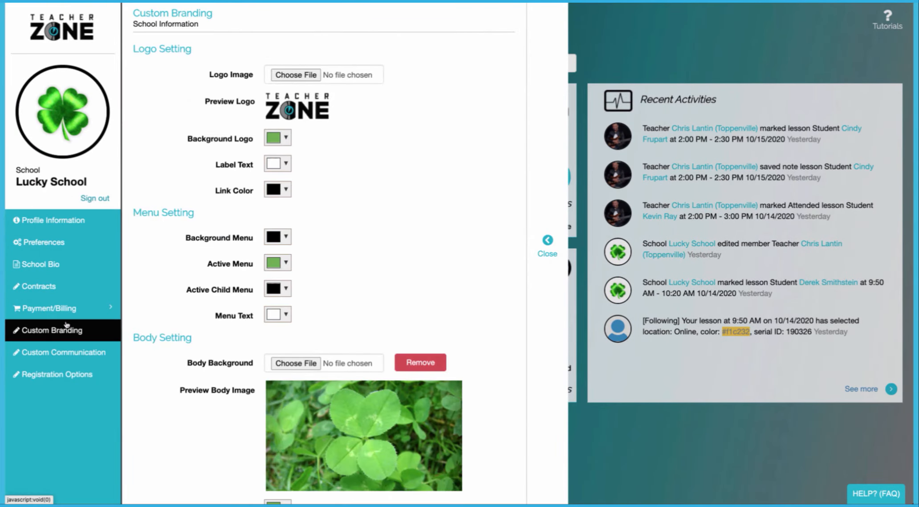
{"action": "scroll", "scroll_direction": "down", "scroll_amount": 3}
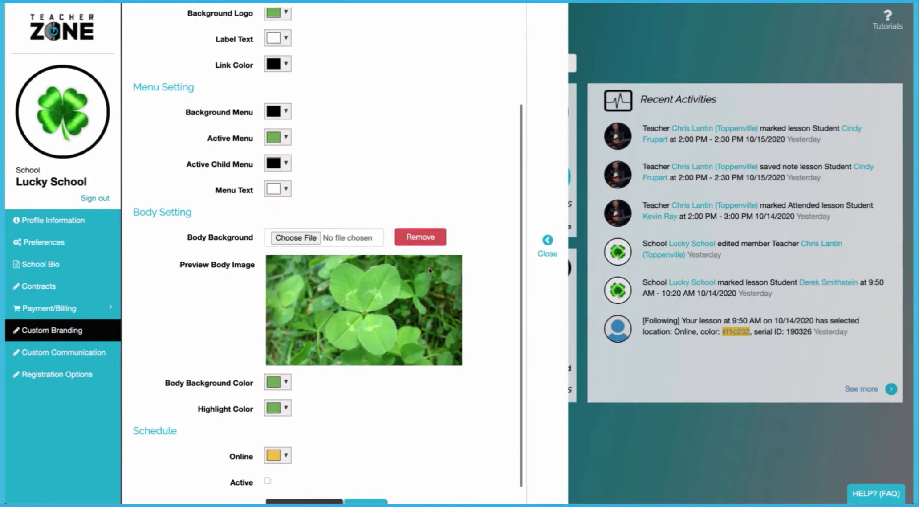
{"action": "left_click", "coordinate": [274, 138]}
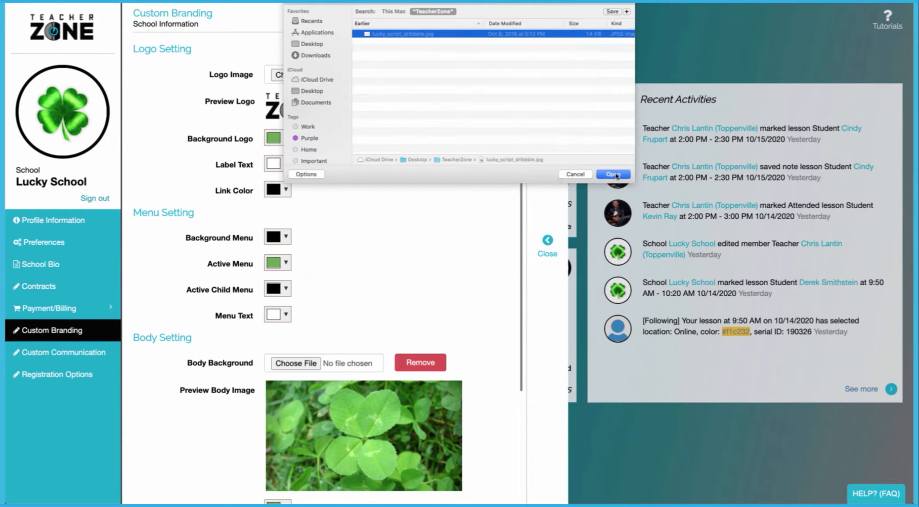
{"action": "left_click", "coordinate": [613, 174]}
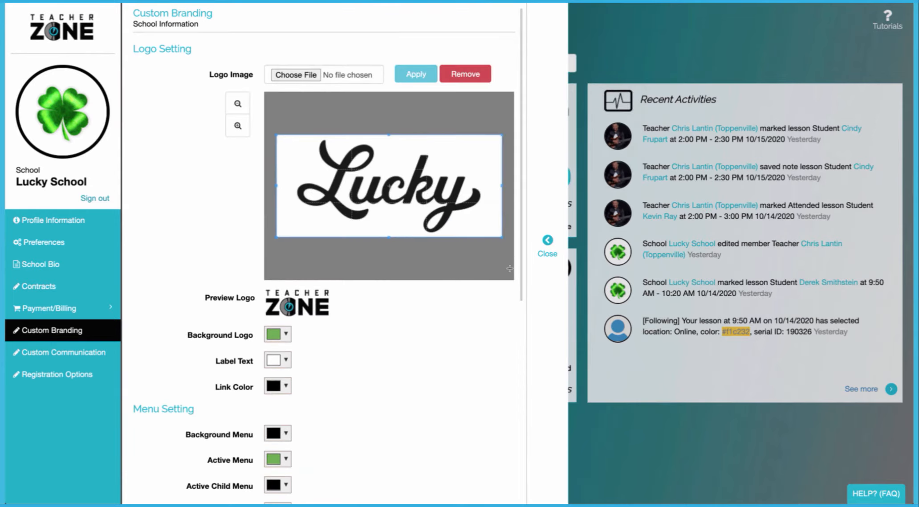
{"action": "left_click", "coordinate": [415, 74]}
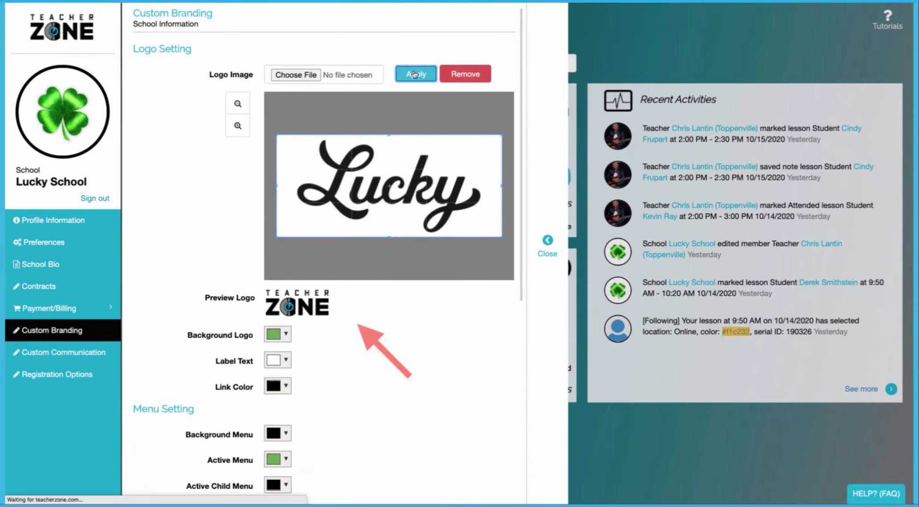
{"action": "scroll", "scroll_direction": "down", "scroll_amount": 3}
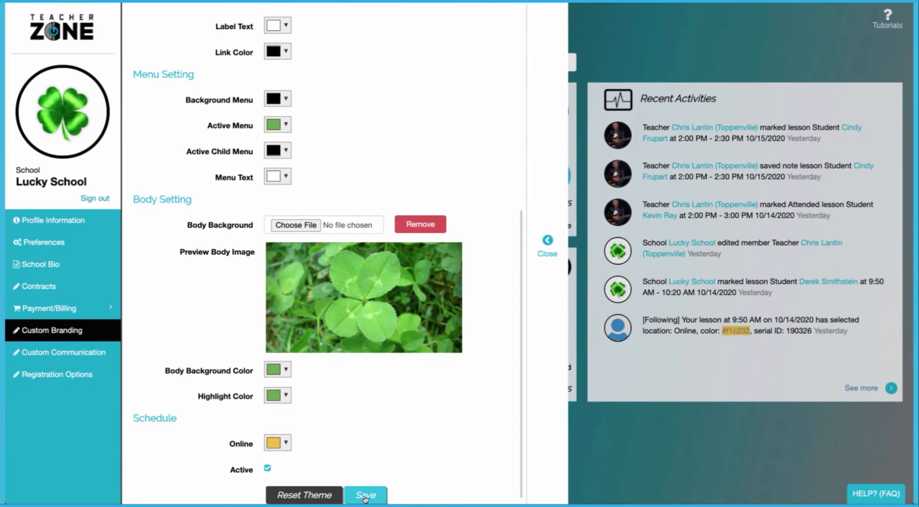
{"action": "left_click", "coordinate": [365, 495]}
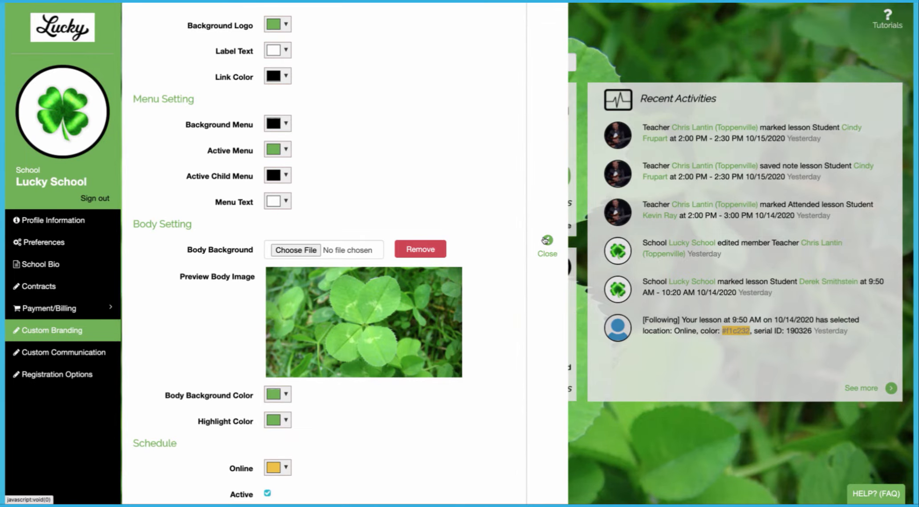
Return to the school profile and browse the notifications list.
{"action": "left_click", "coordinate": [52, 219]}
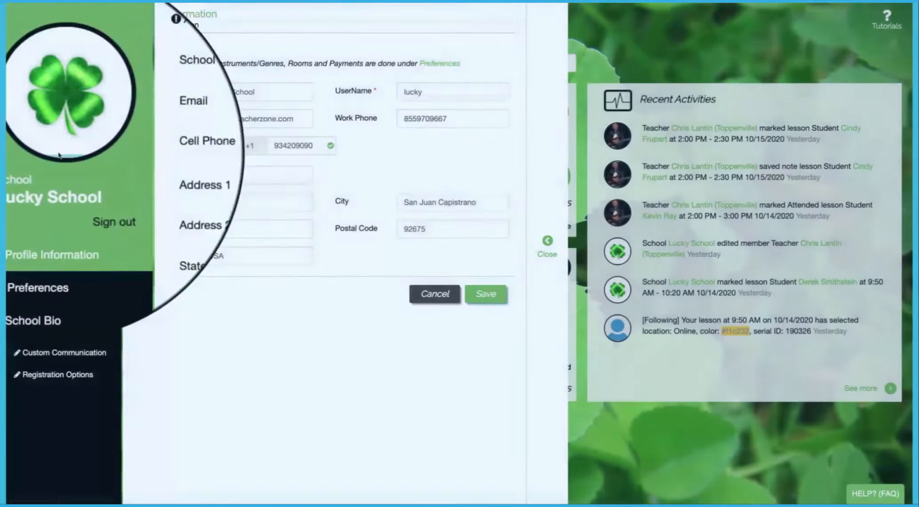
{"action": "left_click", "coordinate": [65, 352]}
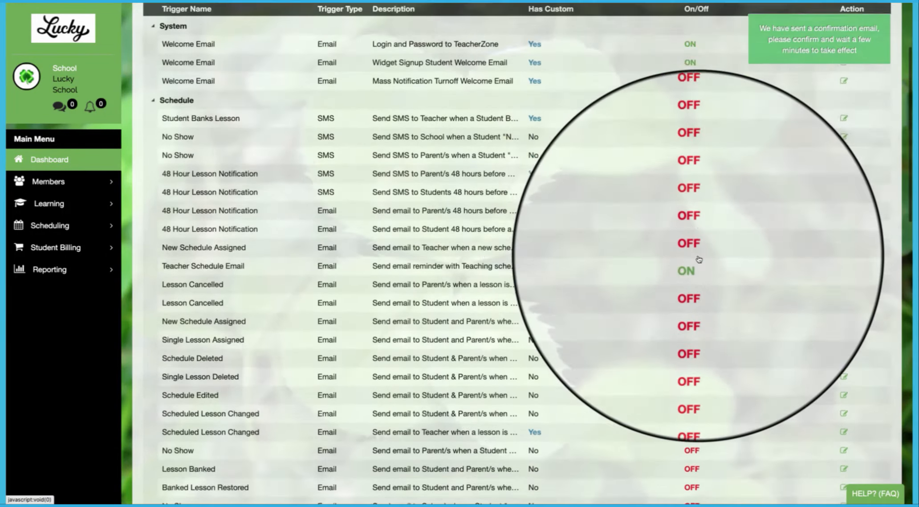
{"action": "scroll", "scroll_direction": "down", "scroll_amount": 3}
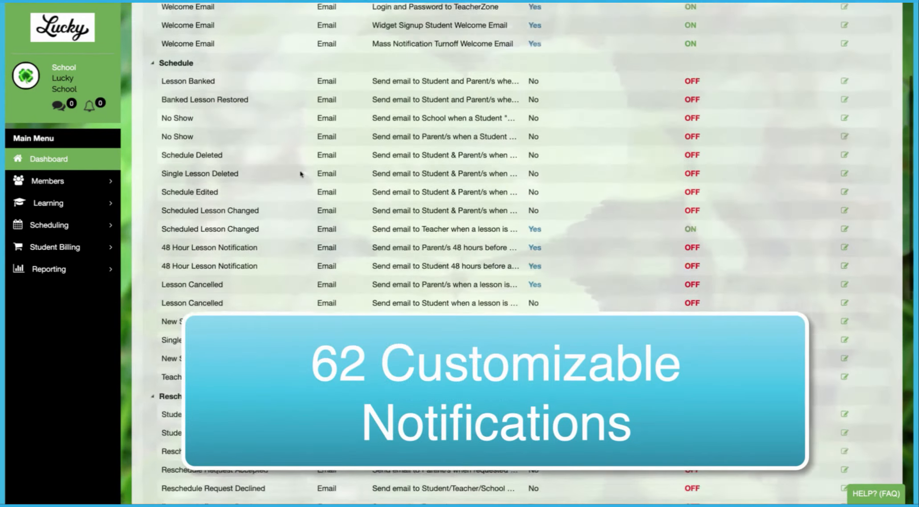
Open Chat, start and dismiss a Send Email form, then scroll to Welcome Email triggers.
{"action": "left_click", "coordinate": [169, 17]}
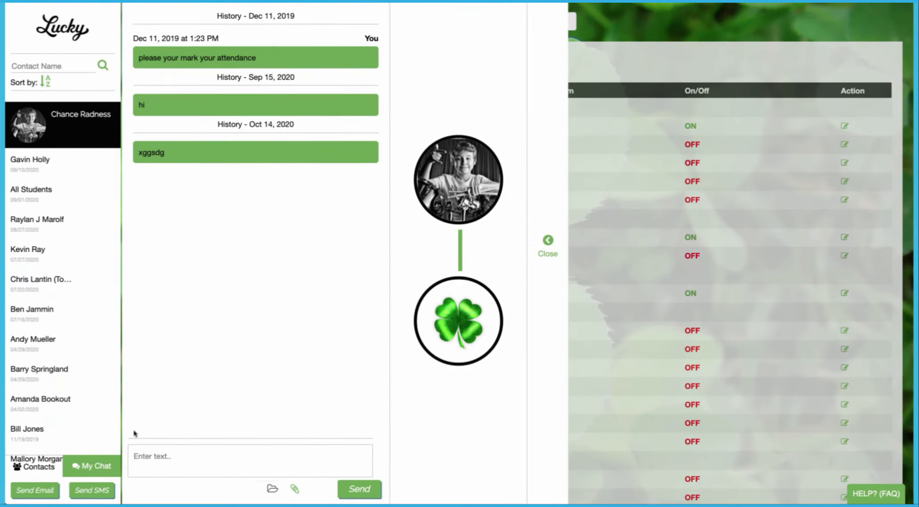
{"action": "left_click", "coordinate": [35, 491]}
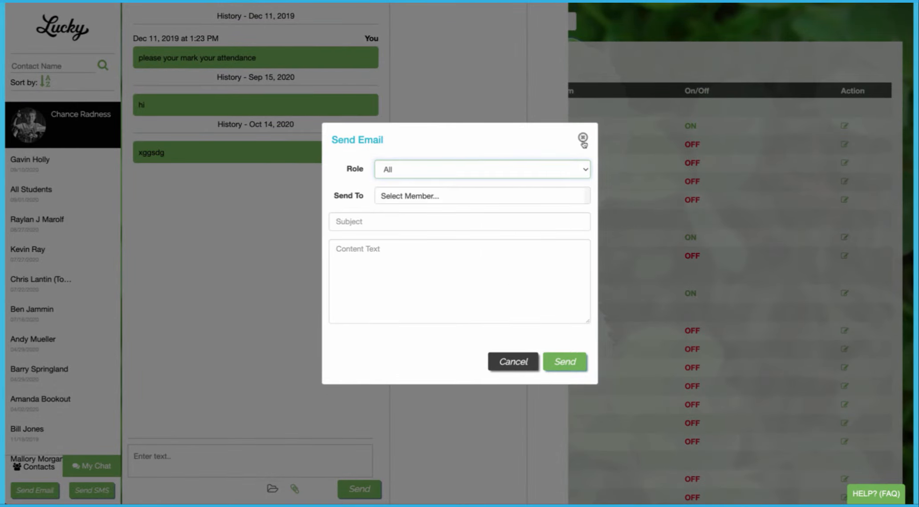
{"action": "left_click", "coordinate": [875, 494]}
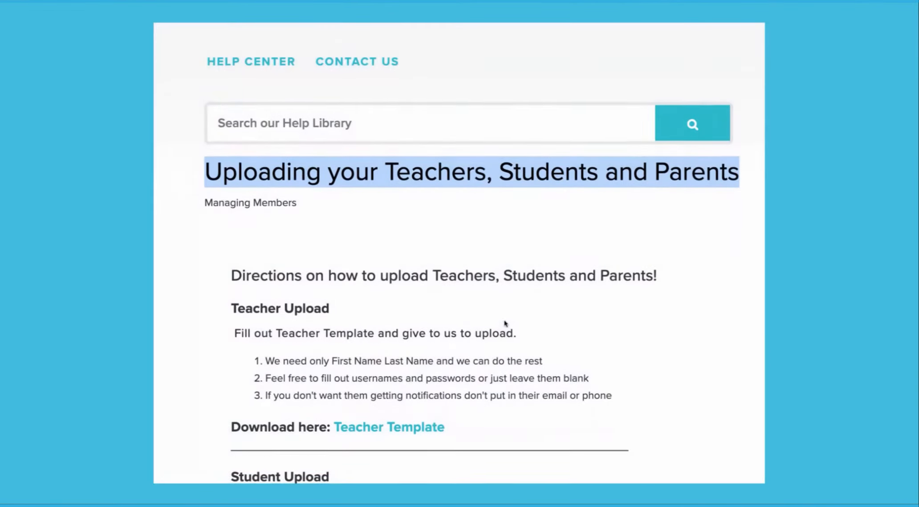
{"action": "scroll", "scroll_direction": "down", "scroll_amount": 3}
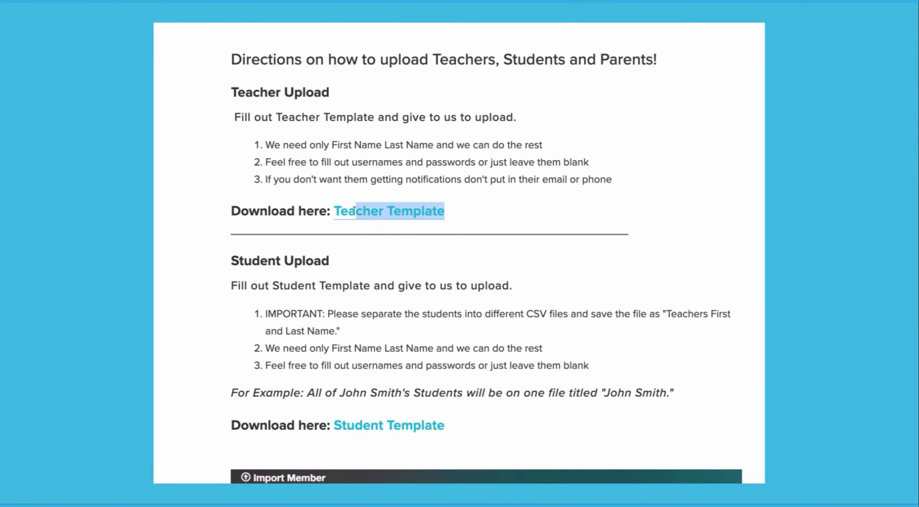
{"action": "scroll", "scroll_direction": "down", "scroll_amount": 3}
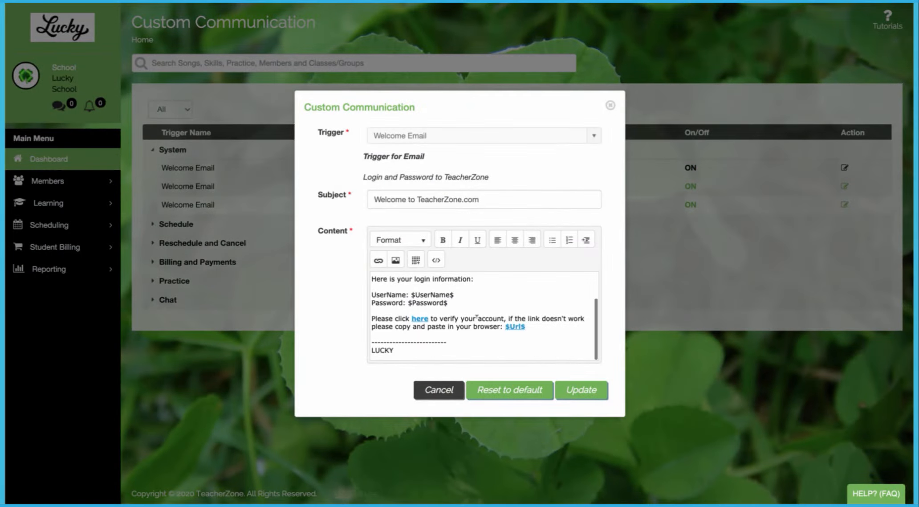
Open the Mass Notification Turnoff Welcome Email template, then cancel out of it.
{"action": "left_click", "coordinate": [395, 258]}
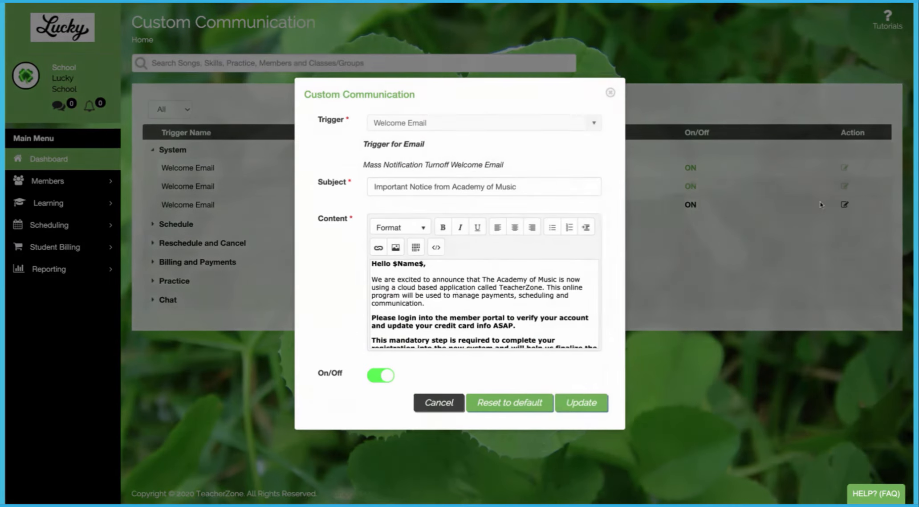
{"action": "left_click", "coordinate": [439, 403]}
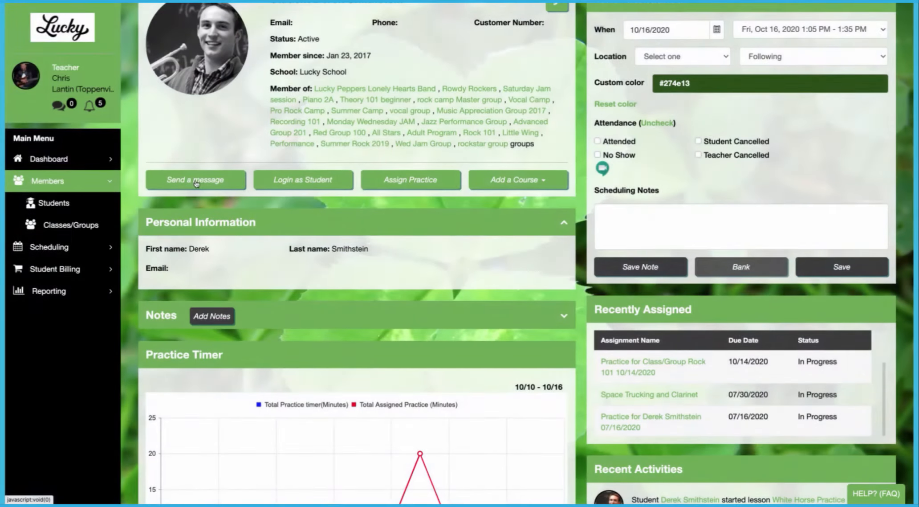
Send 'Thank you!' in the House Band group chat, then open the SMS communication log for Jul–Oct 2020.
{"action": "left_click", "coordinate": [196, 180]}
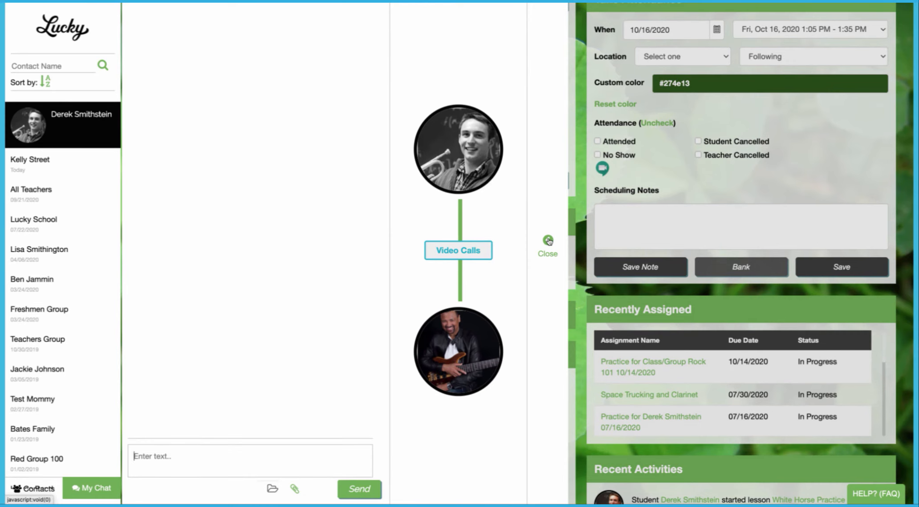
{"action": "left_click", "coordinate": [547, 241]}
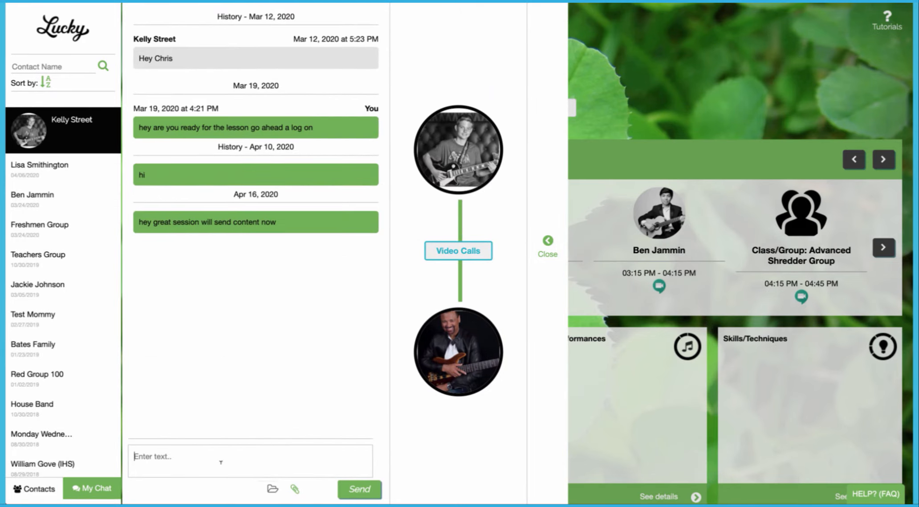
{"action": "type", "text": "Hi Kelly, I"}
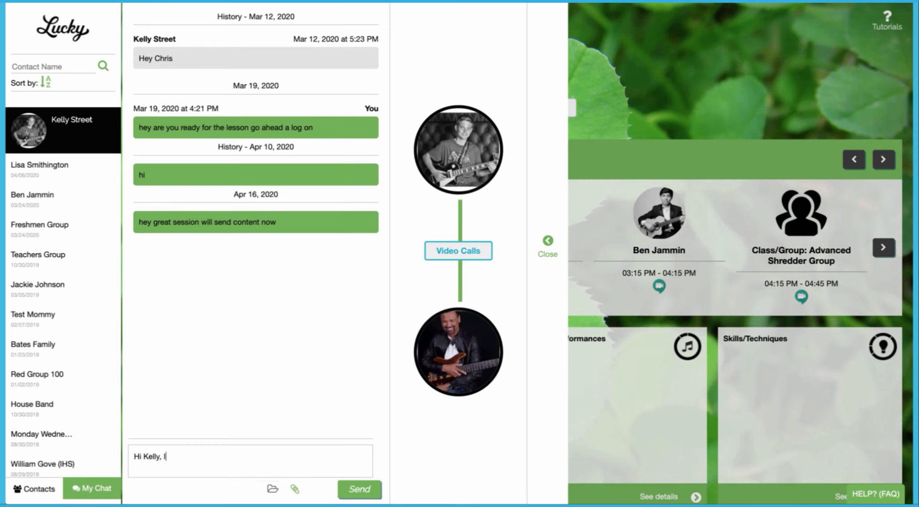
{"action": "left_click", "coordinate": [359, 490]}
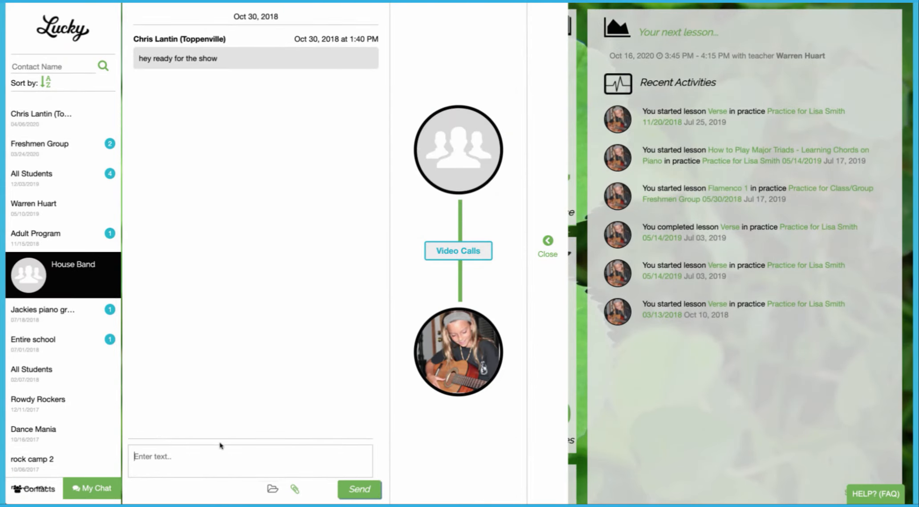
{"action": "left_click", "coordinate": [359, 489]}
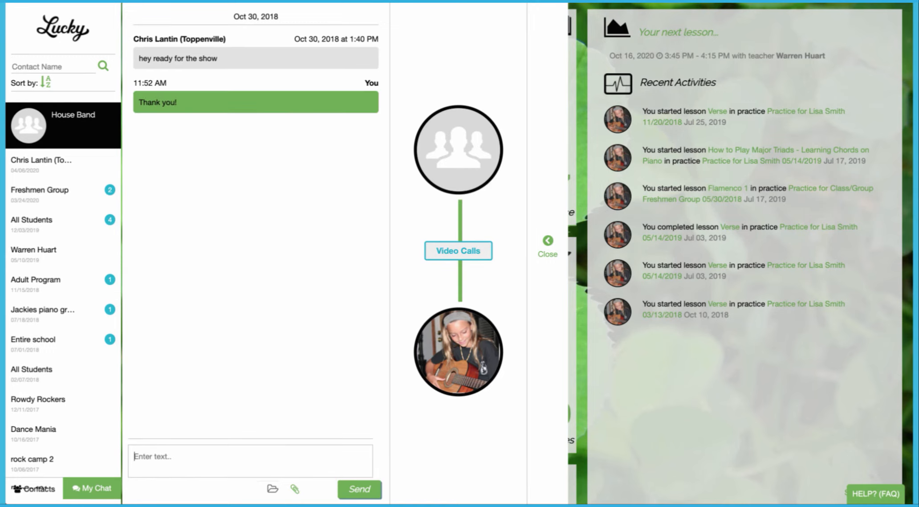
{"action": "left_click", "coordinate": [547, 240]}
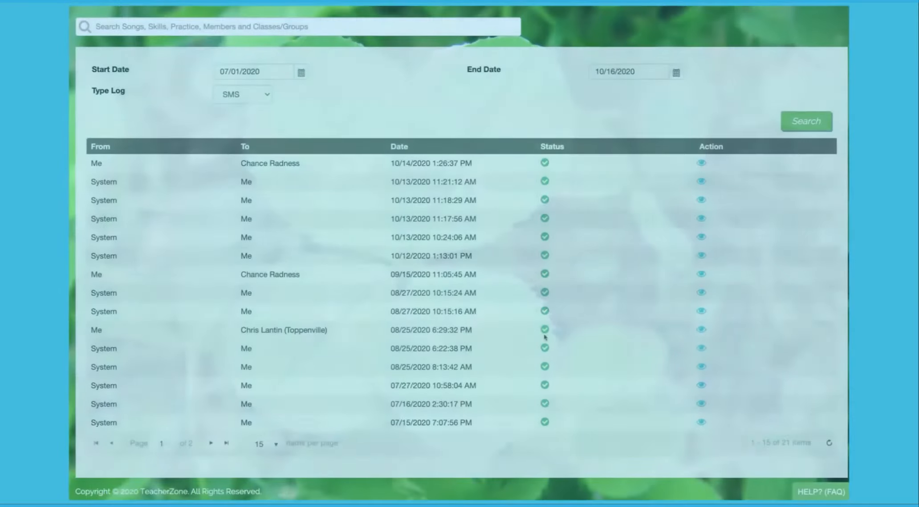
View and close details of the newest and 08/25/2020 text message log entries.
{"action": "left_click", "coordinate": [701, 181]}
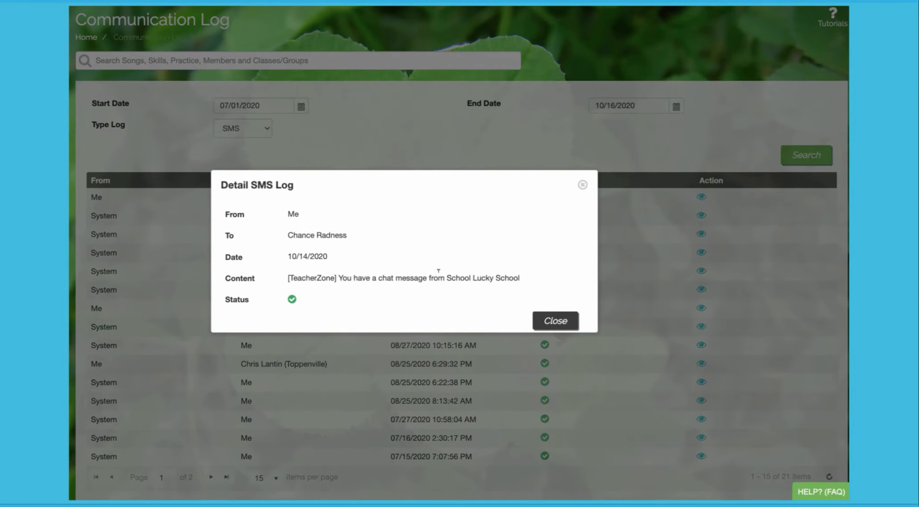
{"action": "left_click", "coordinate": [554, 321]}
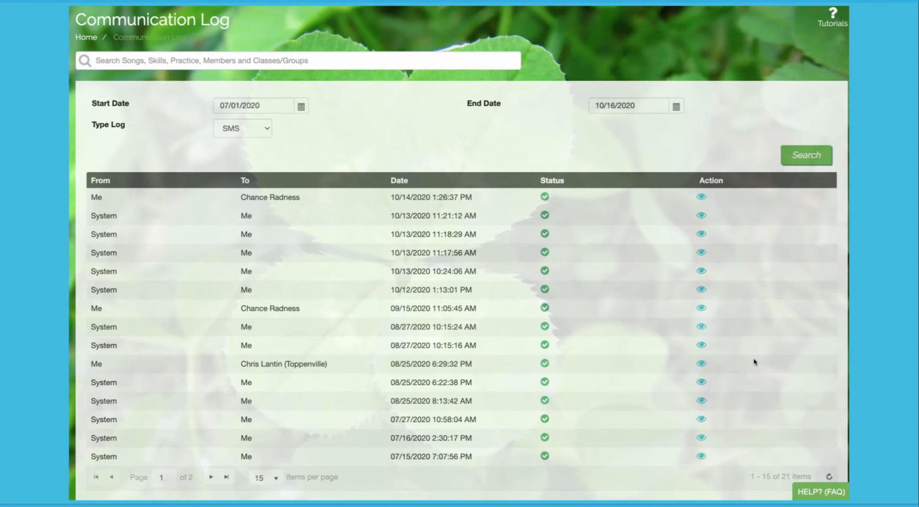
{"action": "left_click", "coordinate": [701, 364]}
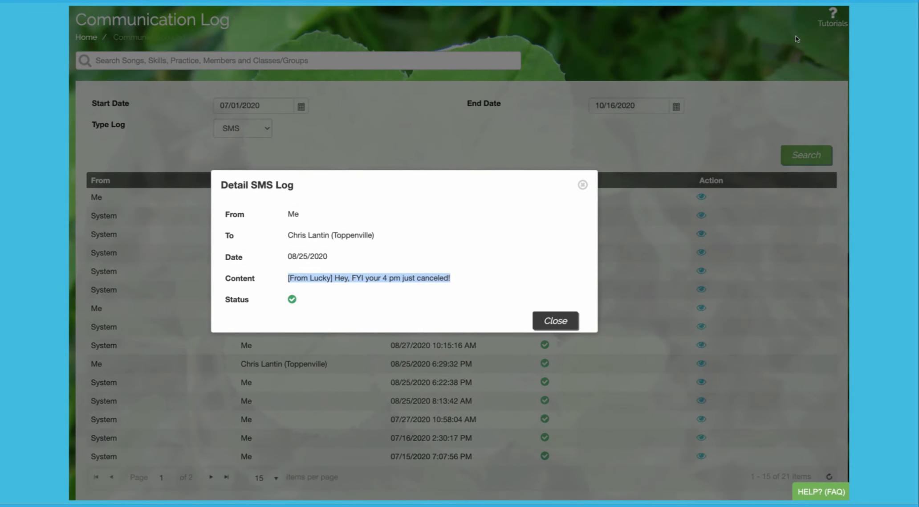
{"action": "left_click", "coordinate": [555, 321]}
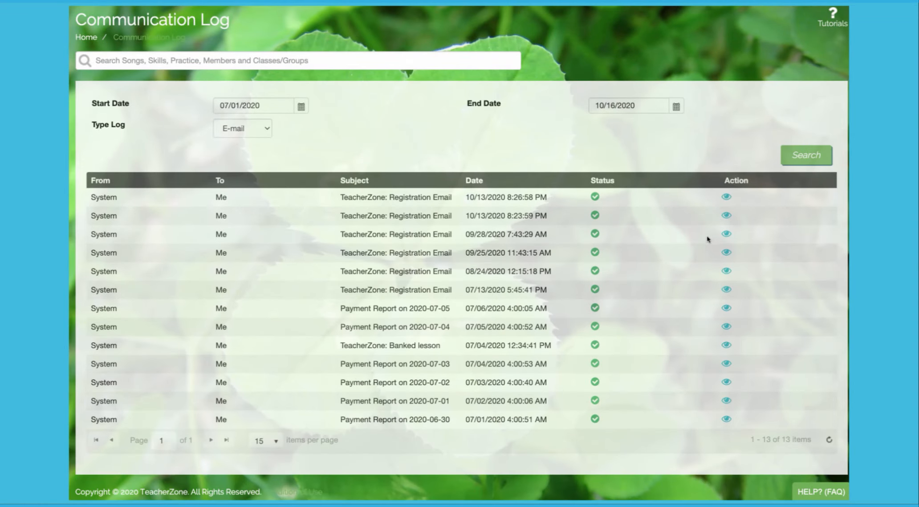
View and close the latest registration e-mail and the 2020-07-05 Payment Report e-mail entries.
{"action": "left_click", "coordinate": [726, 197]}
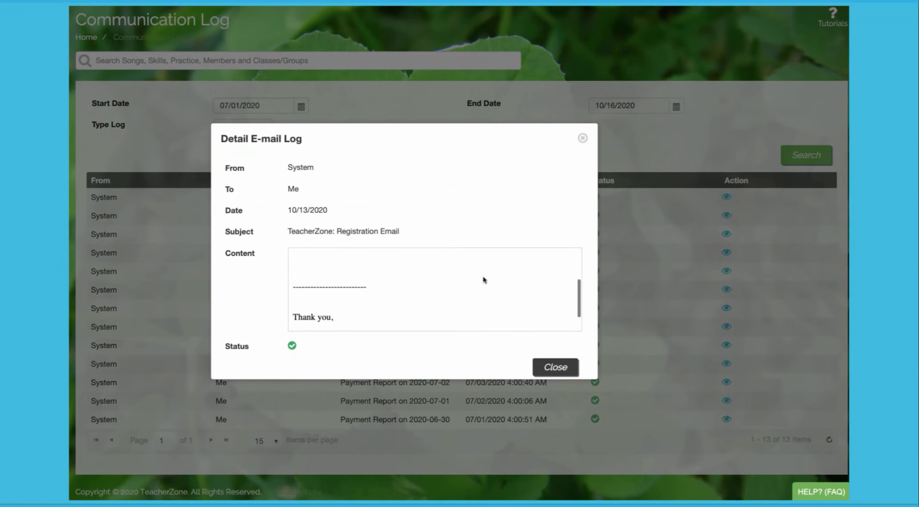
{"action": "left_click", "coordinate": [555, 367]}
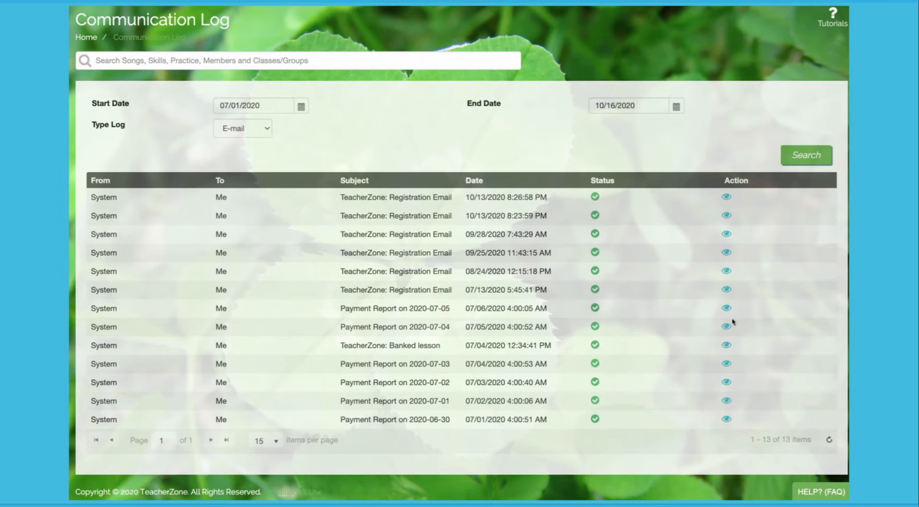
{"action": "left_click", "coordinate": [726, 308]}
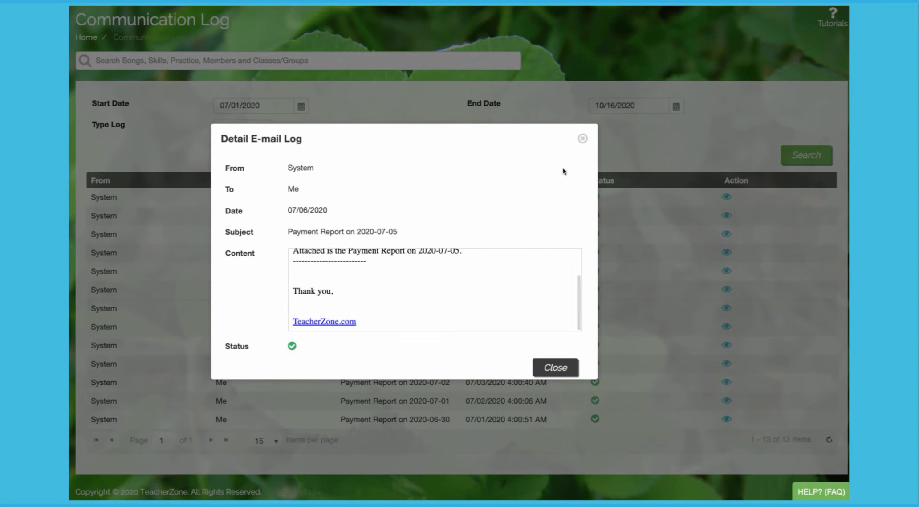
{"action": "left_click", "coordinate": [555, 368]}
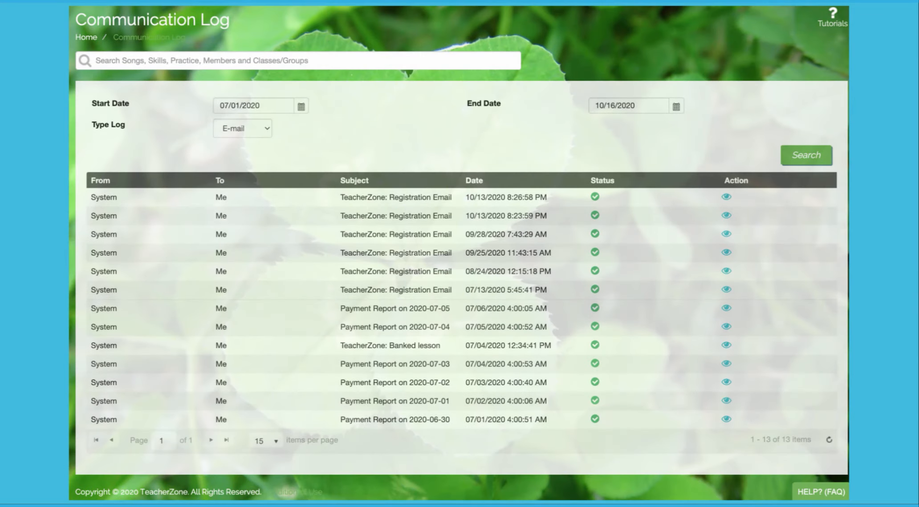